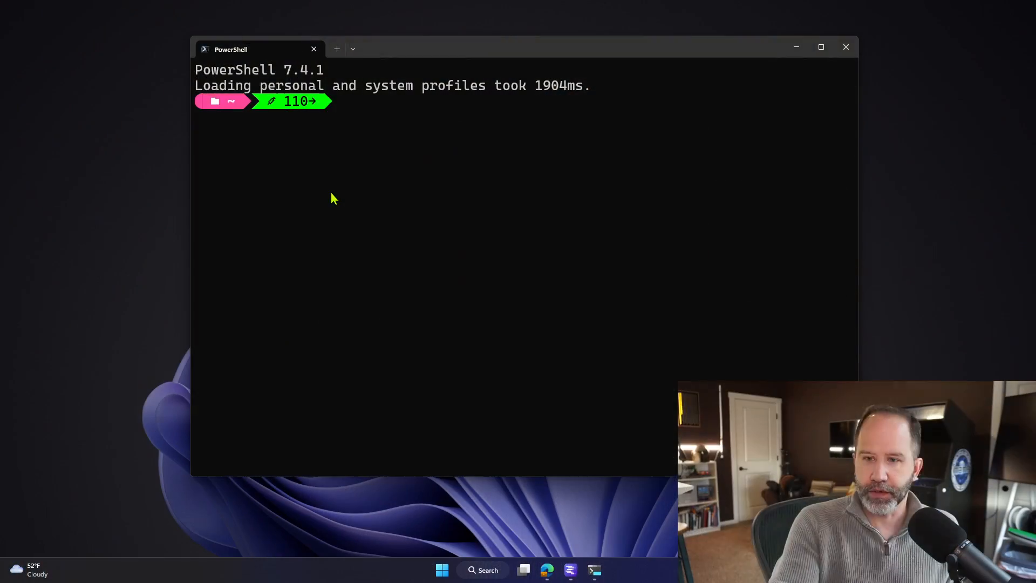
mouse_move(782, 52)
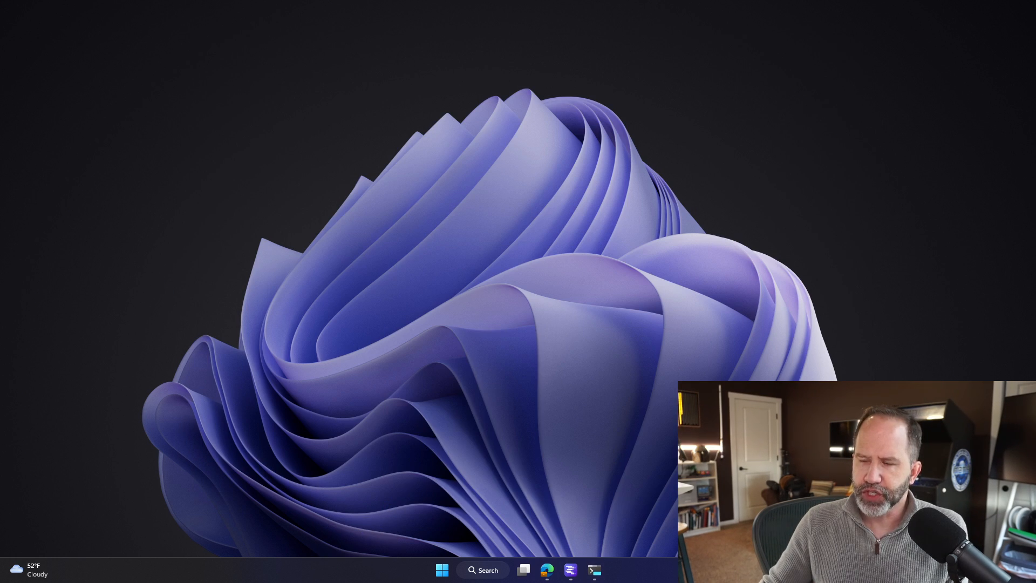
View the NVIDIA GeForce RTX 3080 stats in Task Manager's Performance view, then hide it
left_click(592, 570)
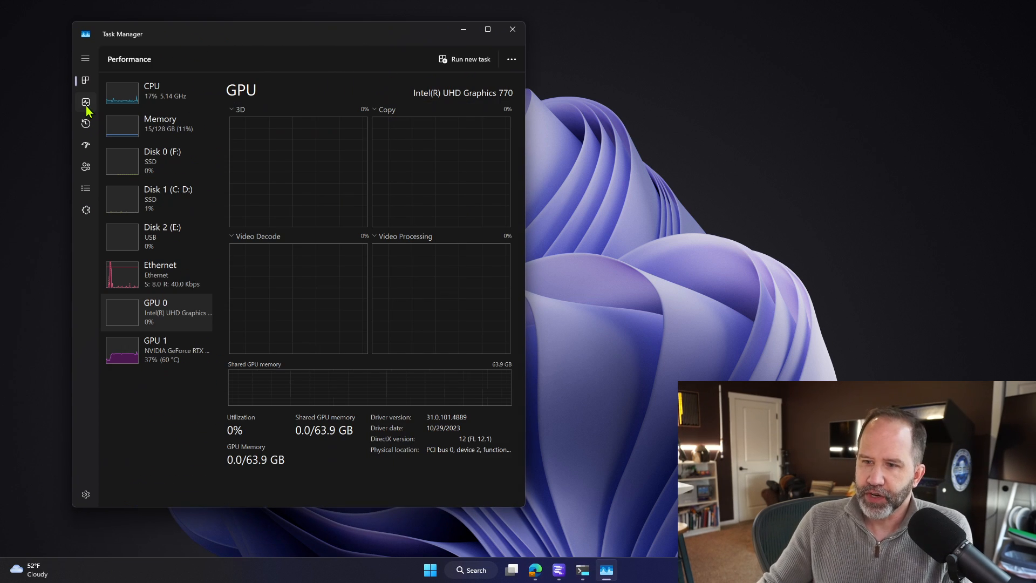
mouse_move(140, 271)
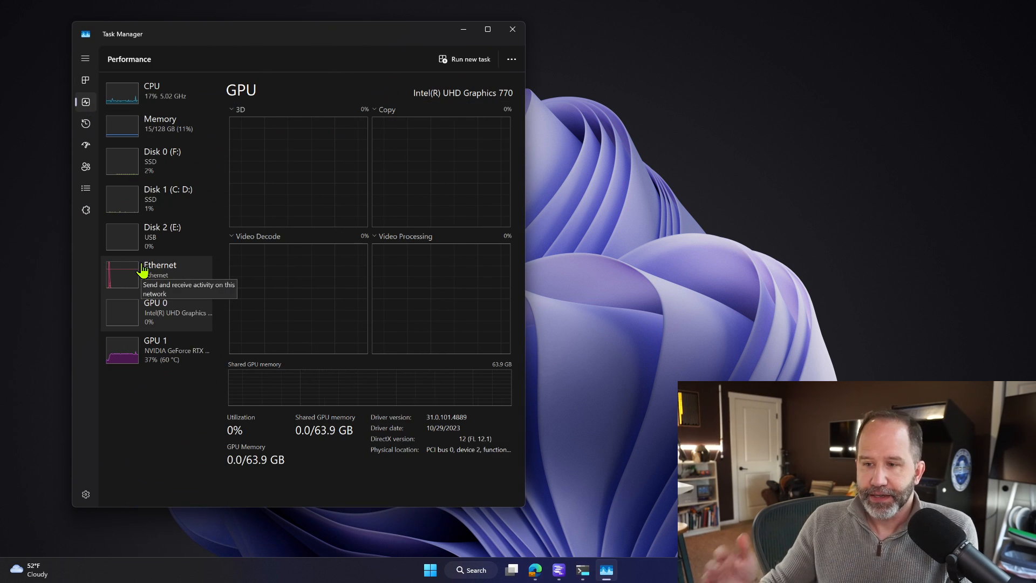
left_click(155, 349)
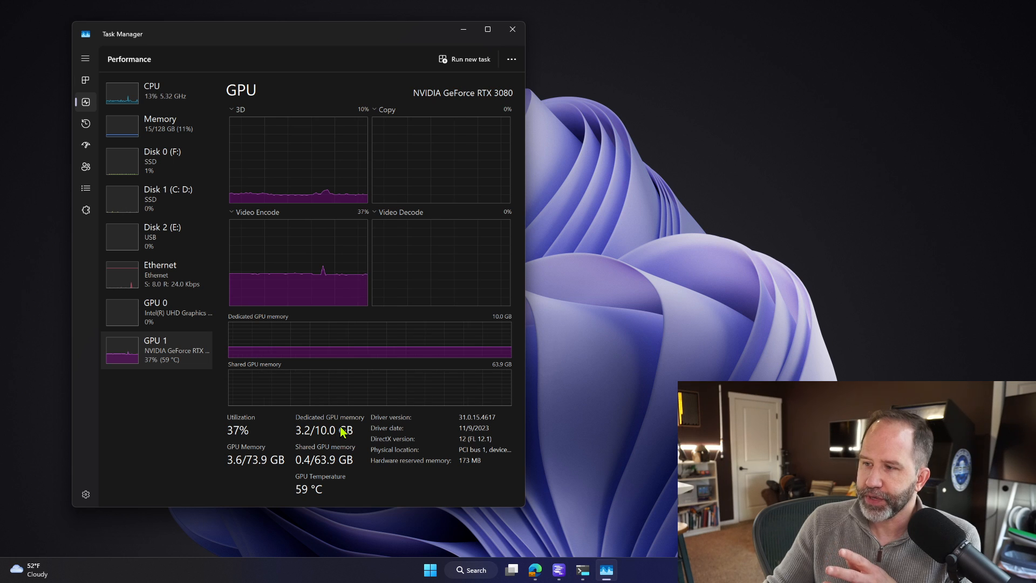
left_click(155, 311)
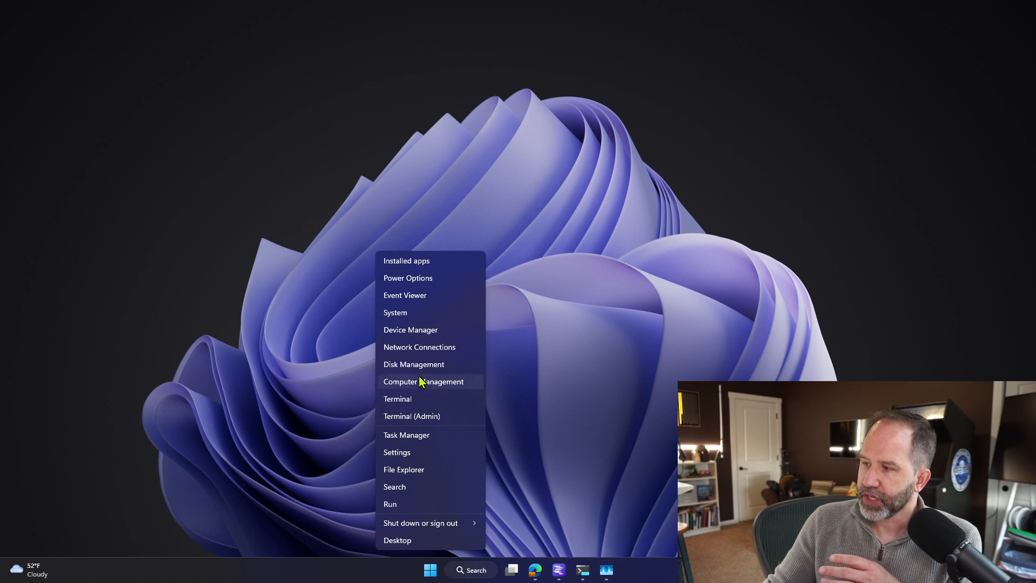
mouse_move(423, 330)
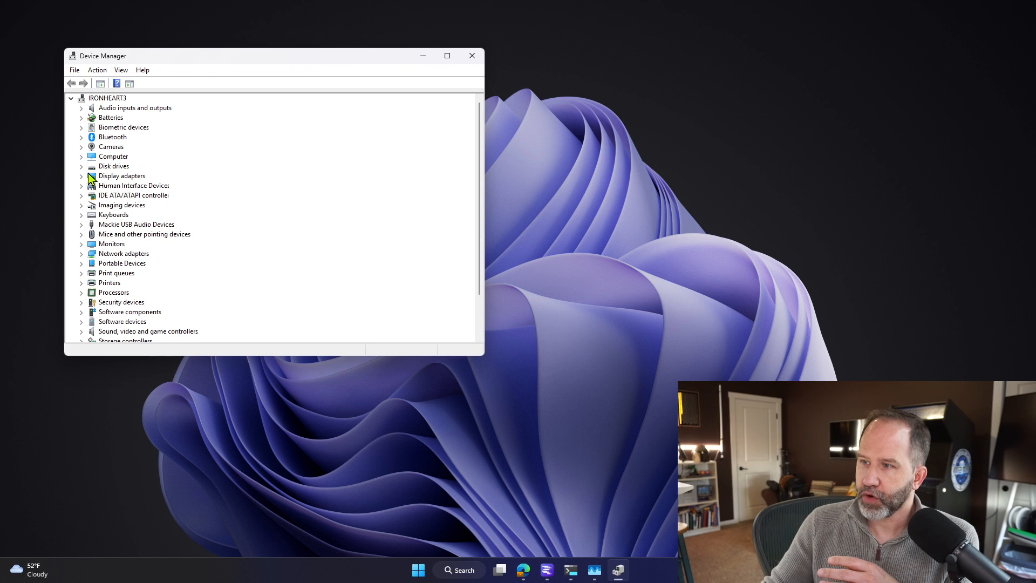
Expand Display adapters to show Intel UHD 770, Meta Virtual Monitor and RTX 3080, then close Device Manager
left_click(81, 176)
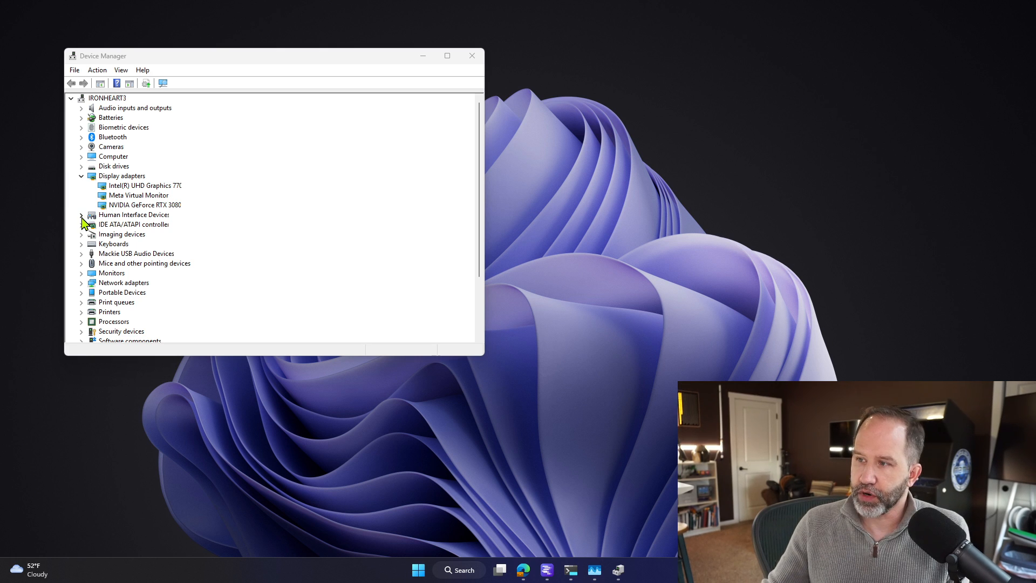
left_click(447, 55)
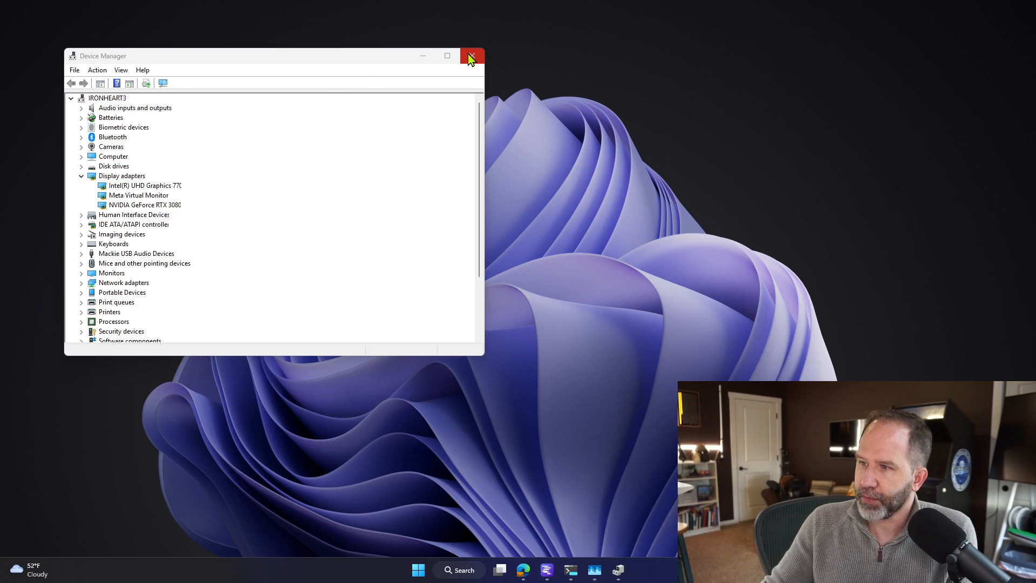
left_click(472, 55)
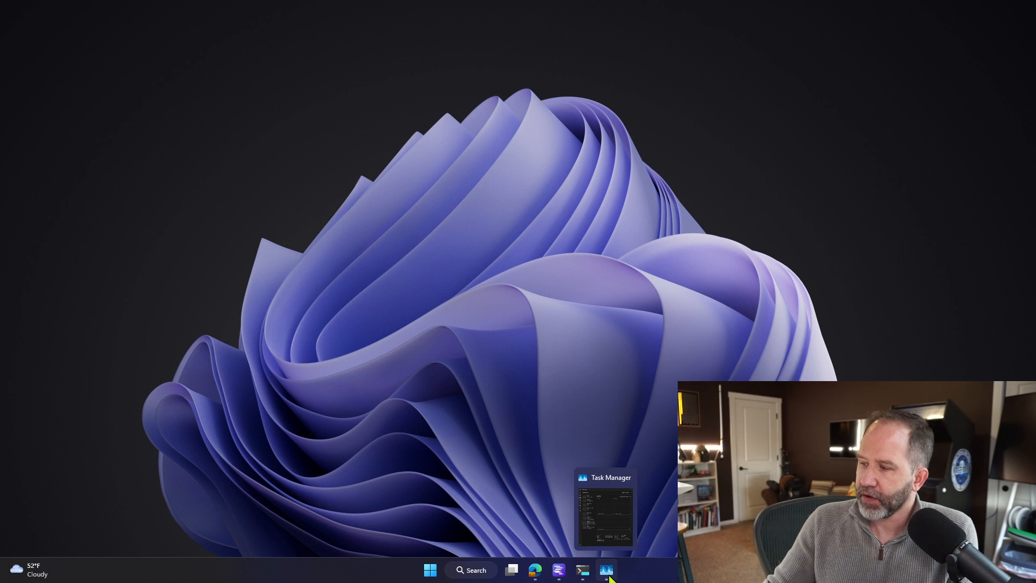
left_click(605, 569)
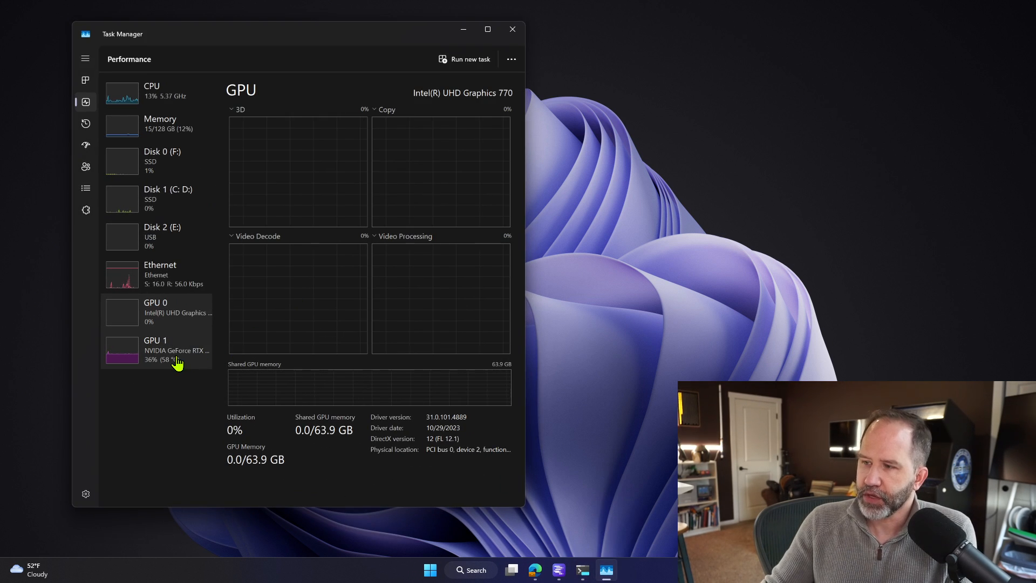
left_click(155, 350)
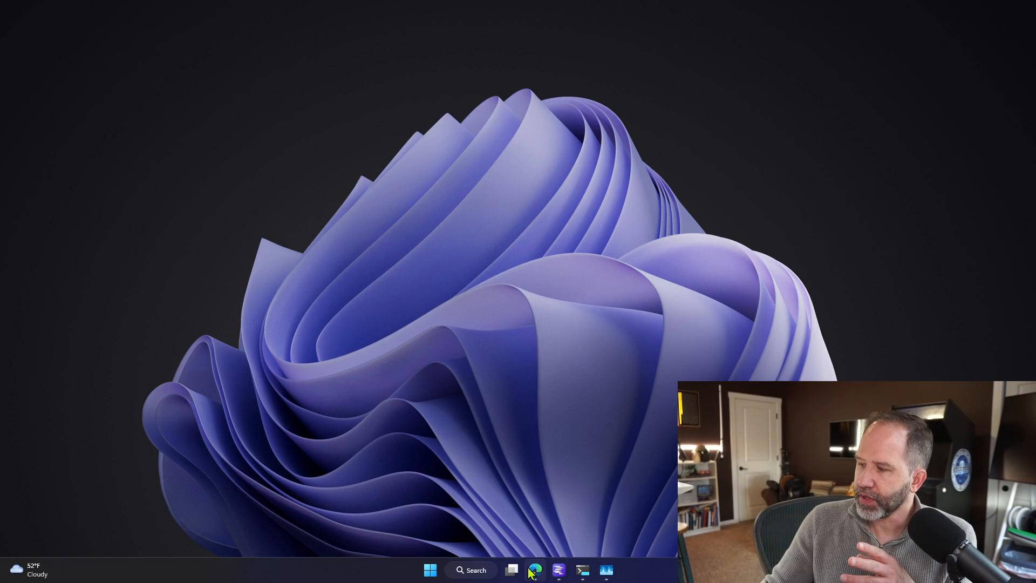
left_click(535, 570)
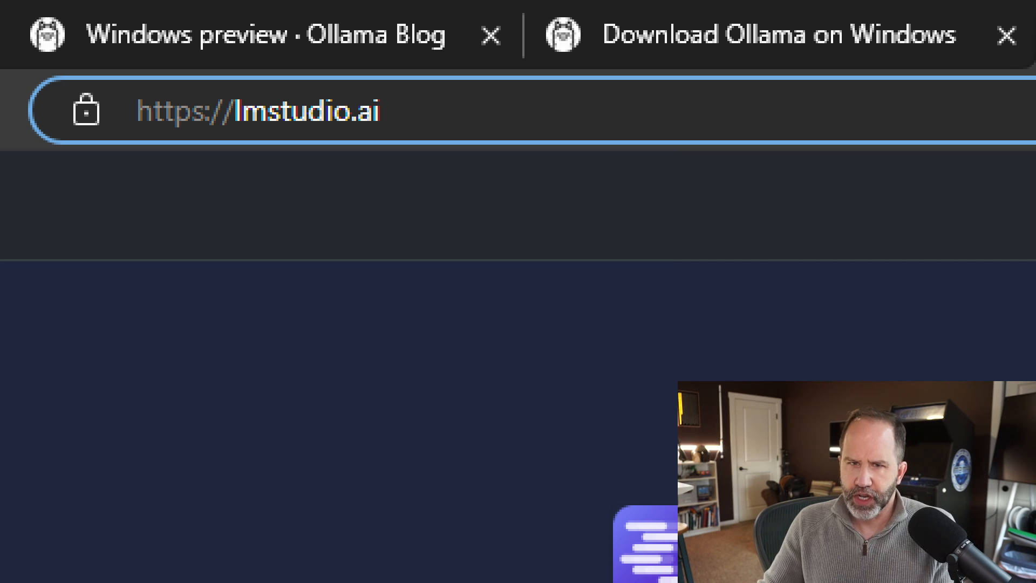
left_click(258, 110)
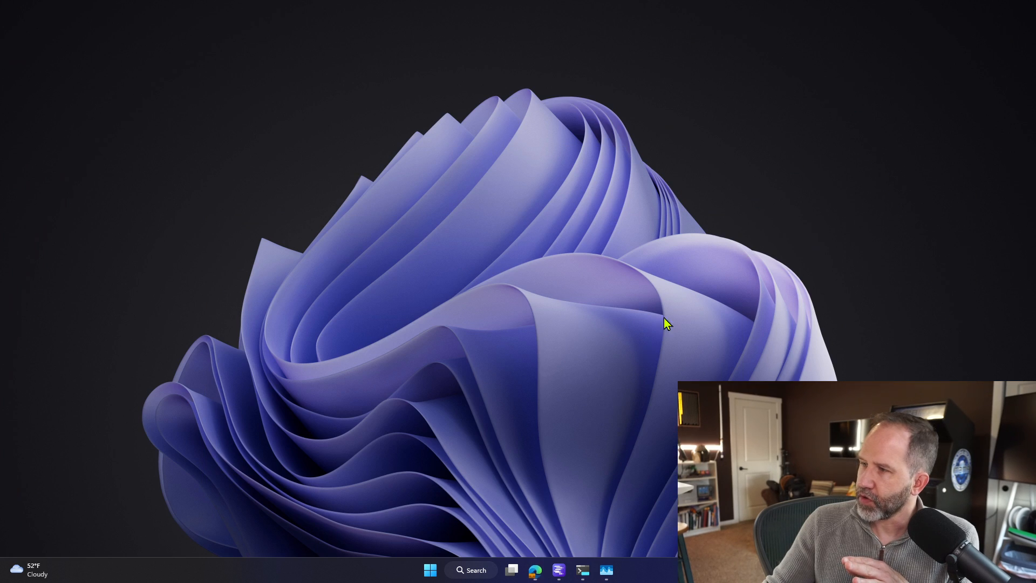
Bring up LM Studio and browse the New & Noteworthy model list including Qwen 1.5
left_click(557, 570)
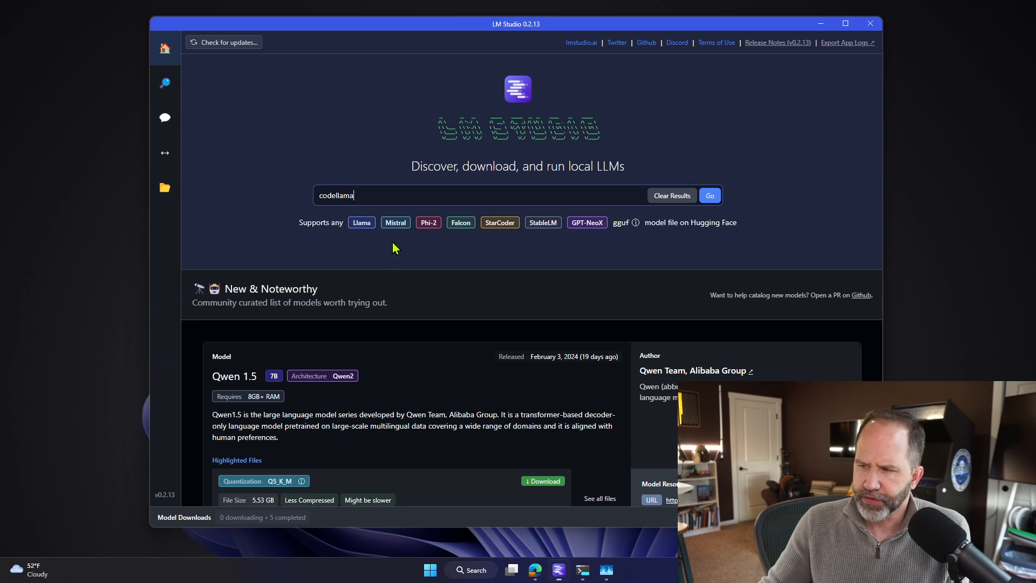
scroll("down", 3)
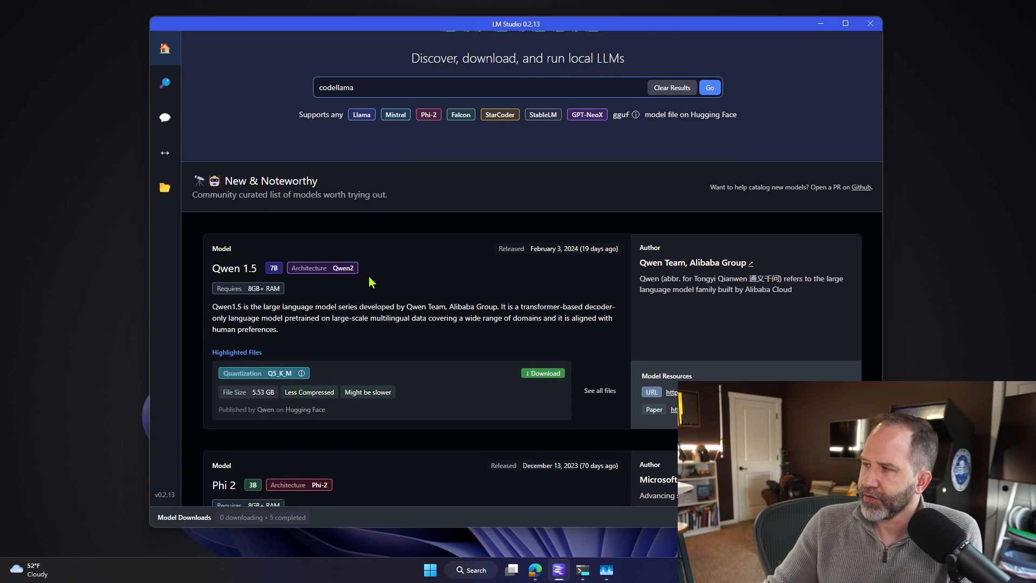
scroll("down", 3)
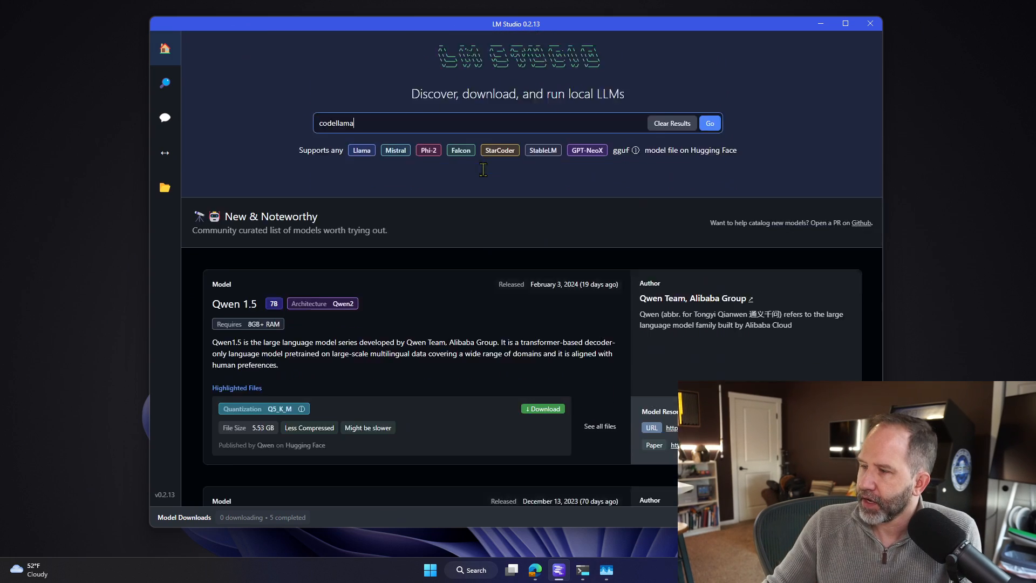
scroll("down", 3)
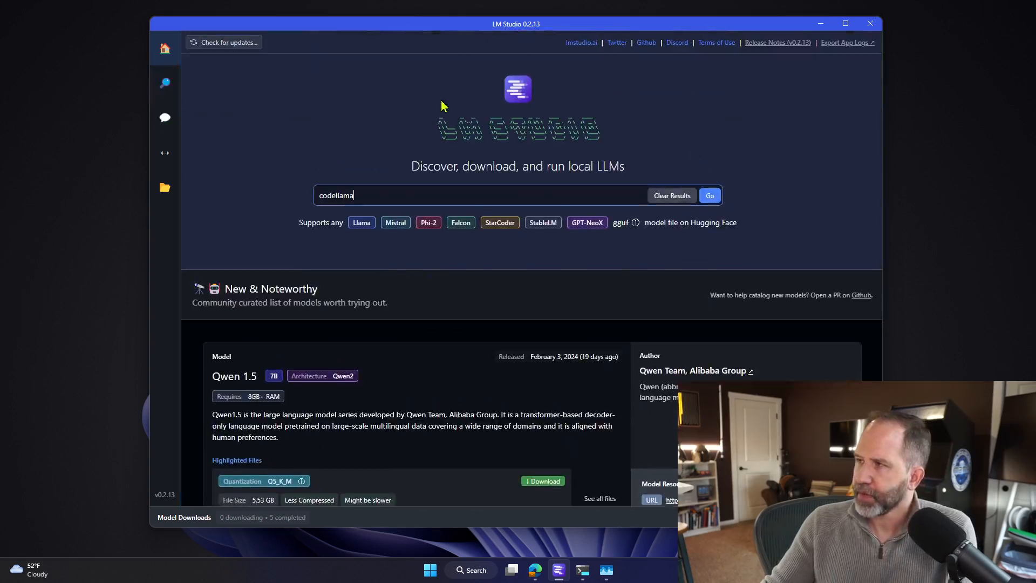
mouse_move(236, 255)
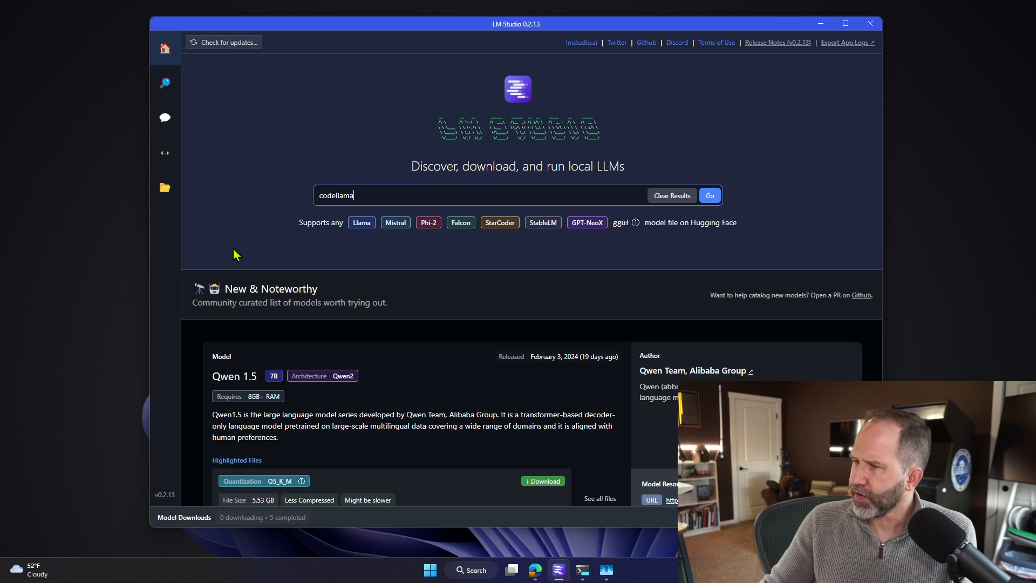
In AI Chat, delete the 'how ar eyou' chat, leaving a fresh Untitled Chat
left_click(164, 118)
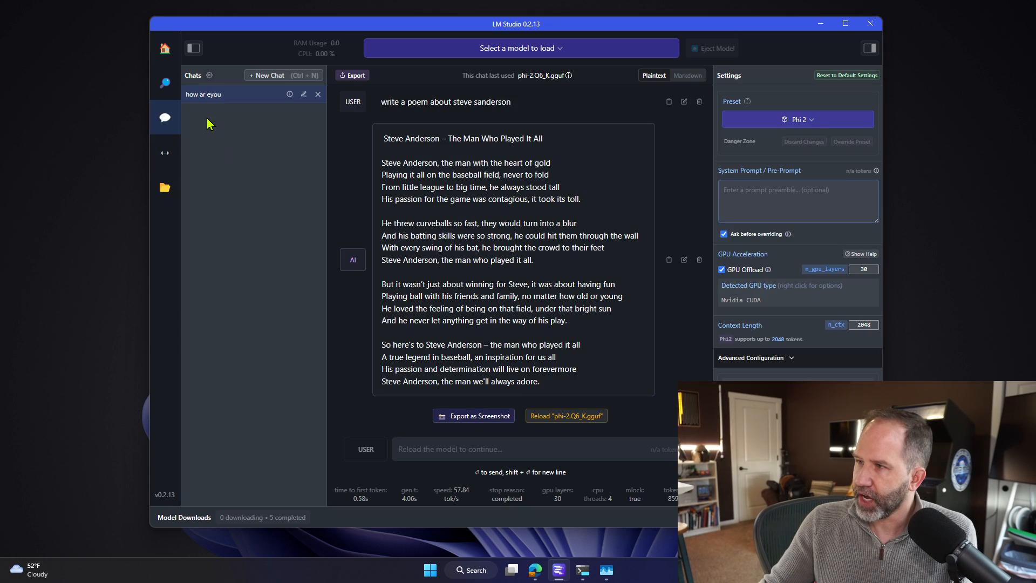
left_click(317, 94)
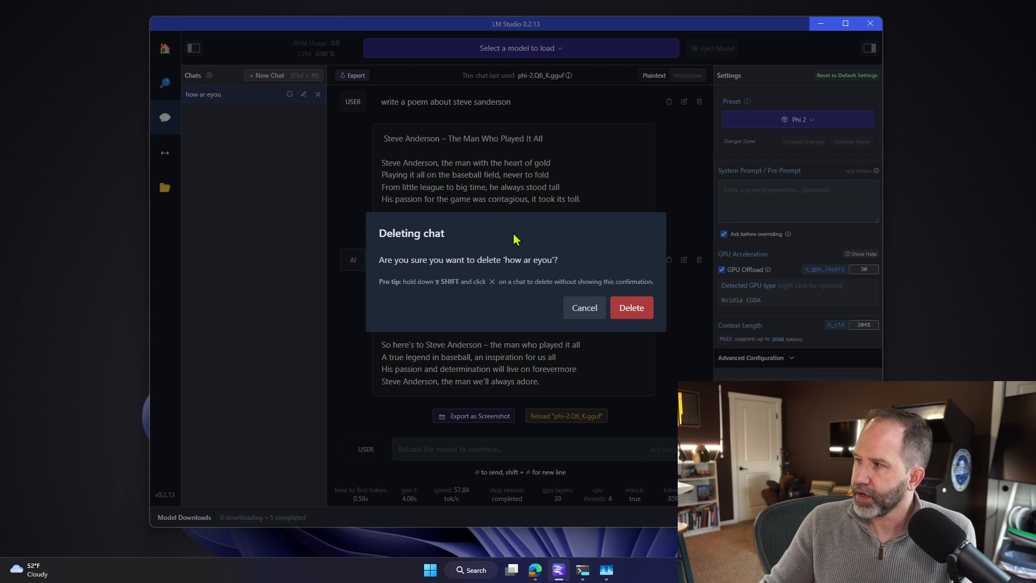
left_click(630, 308)
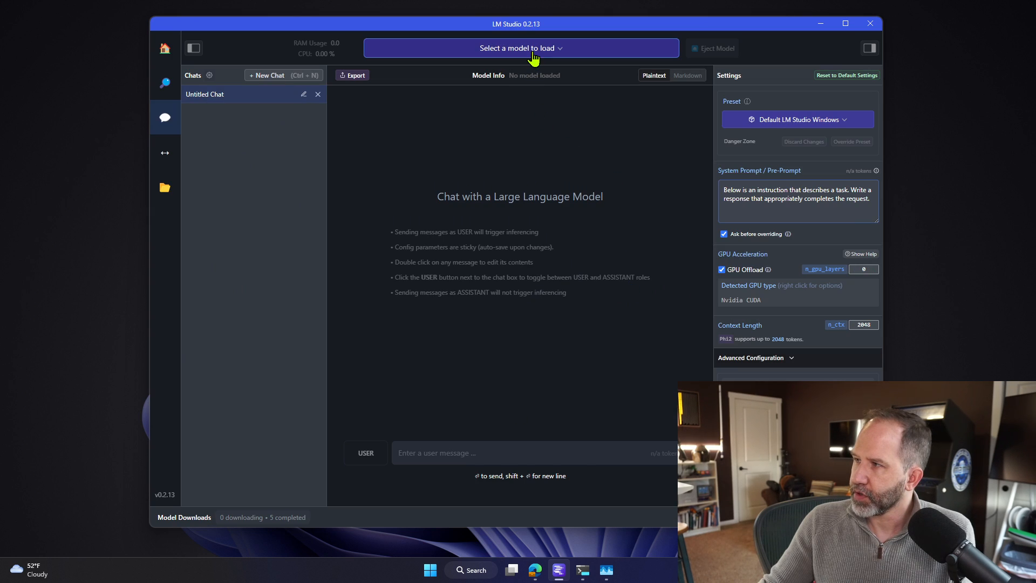
left_click(520, 47)
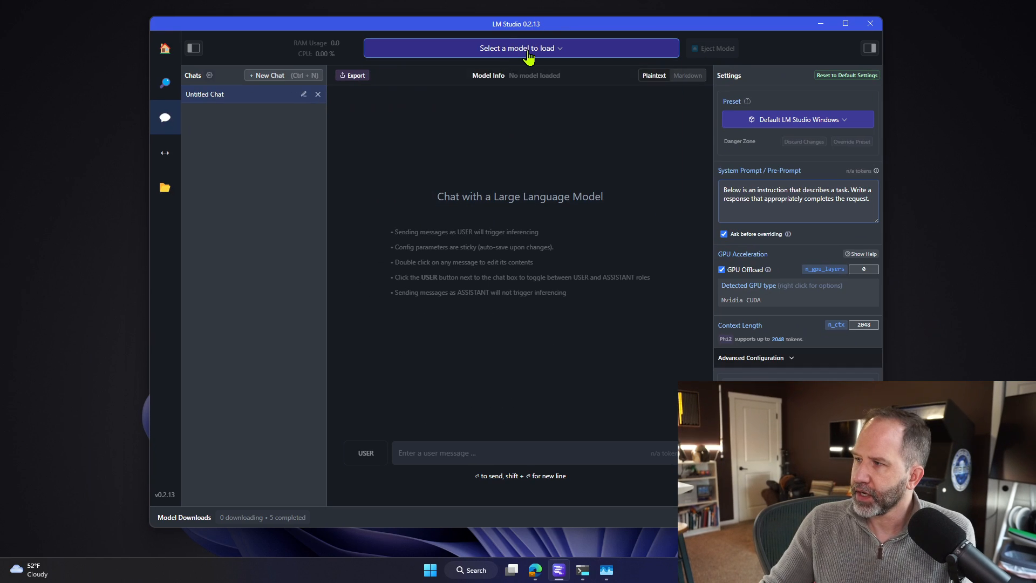
Load Mistral Instruct v0.2 7B and send it the message 'hello'
left_click(520, 47)
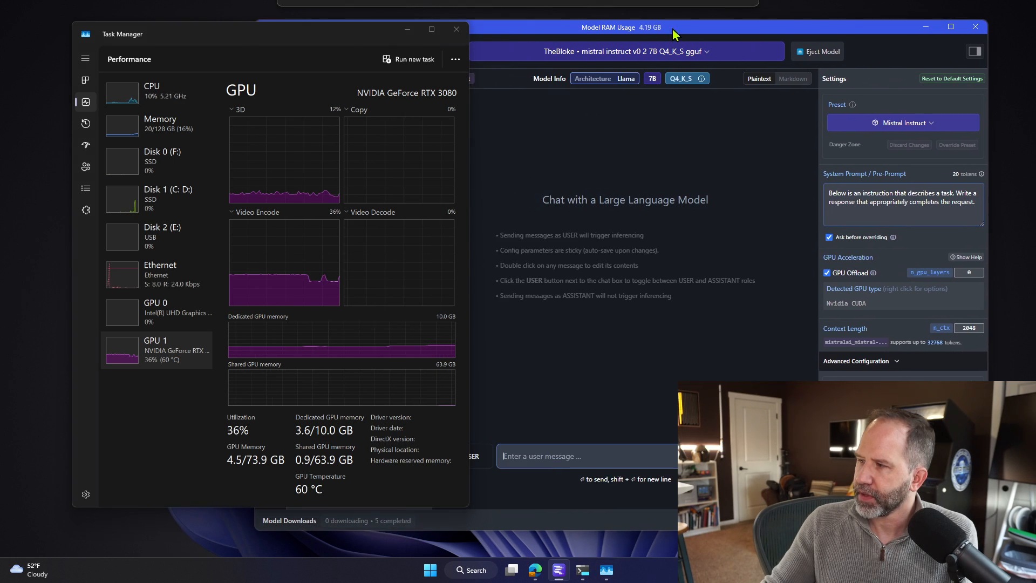
type("he")
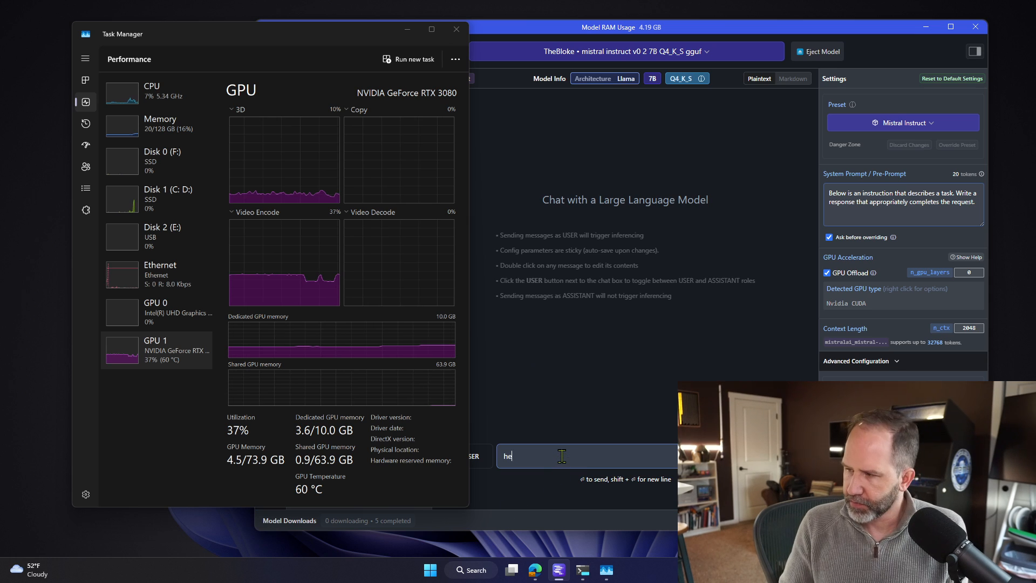
key("enter")
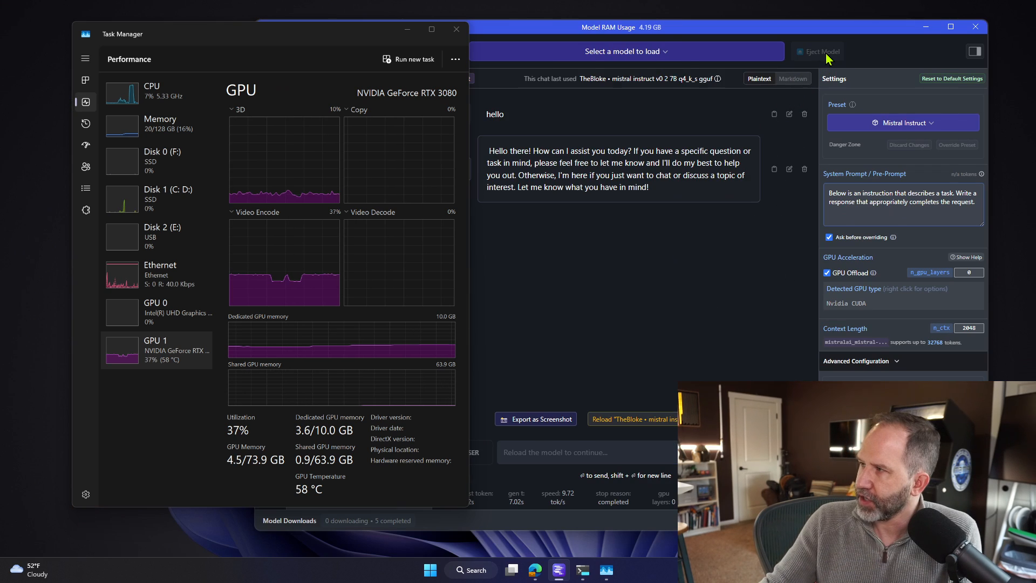
Eject Mistral, load TheBloke CodeLlama Instruct 7B and accept its coding-assistant system prompt
left_click(822, 51)
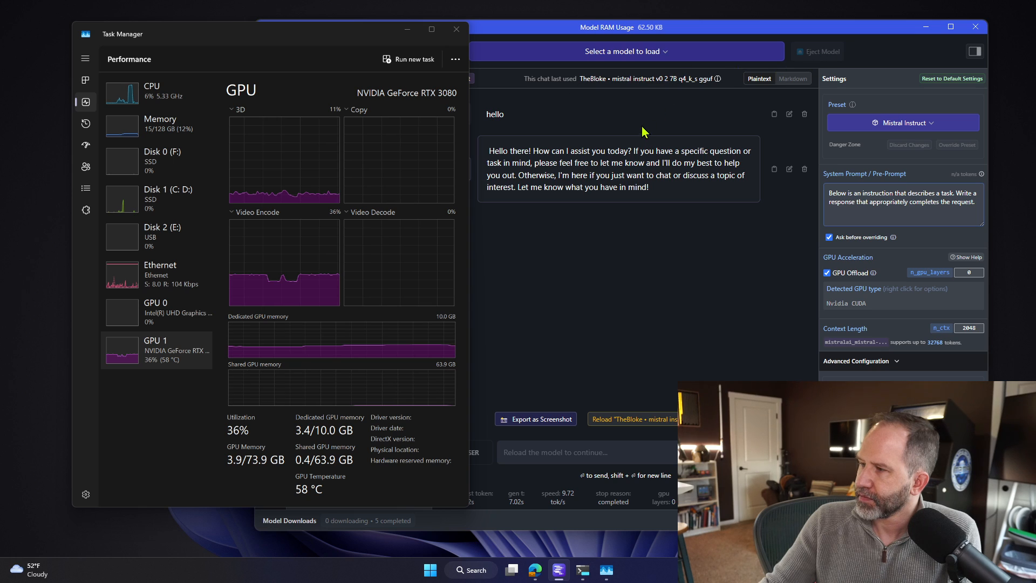
mouse_move(616, 66)
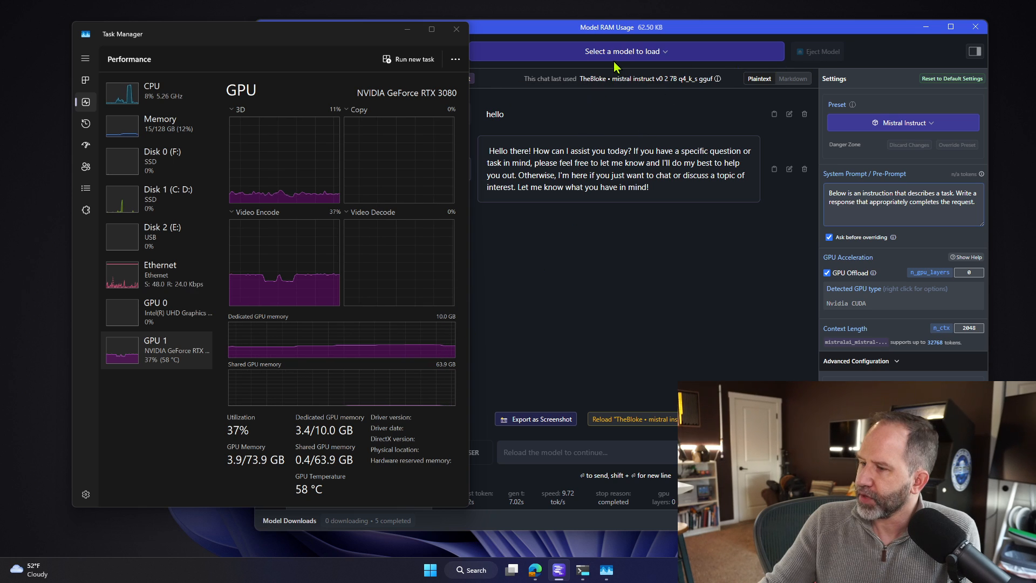
left_click(625, 50)
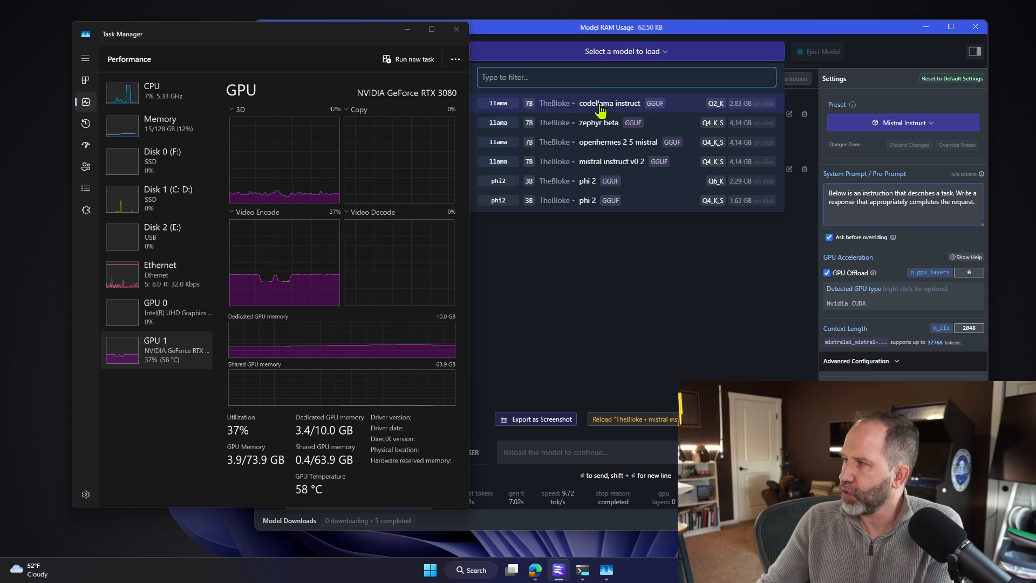
left_click(609, 103)
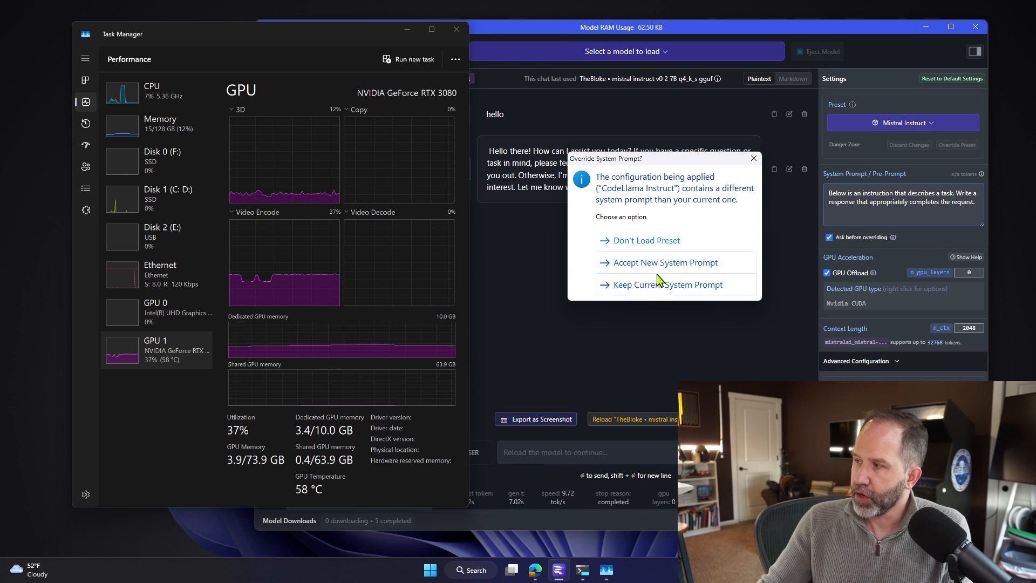
left_click(665, 262)
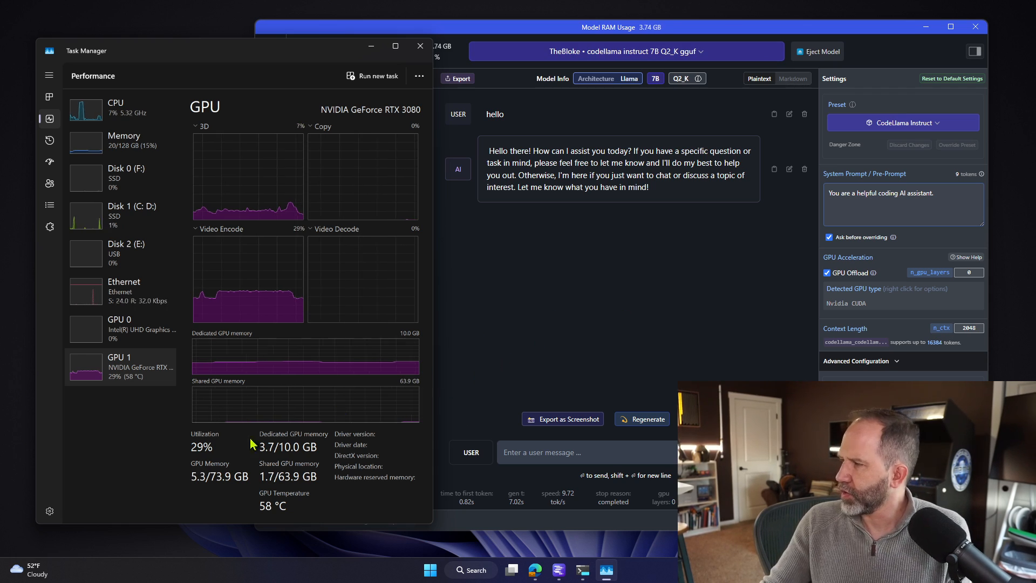
mouse_move(481, 307)
type("-1")
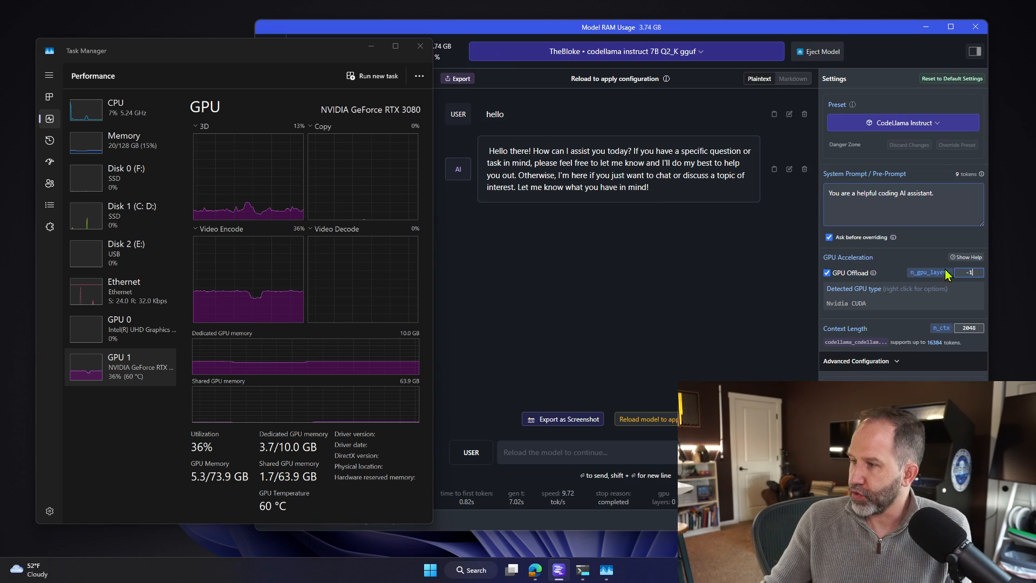
Apply n_gpu_layers -1, reload CodeLlama onto the GPU and begin a 'write' request
left_click(420, 46)
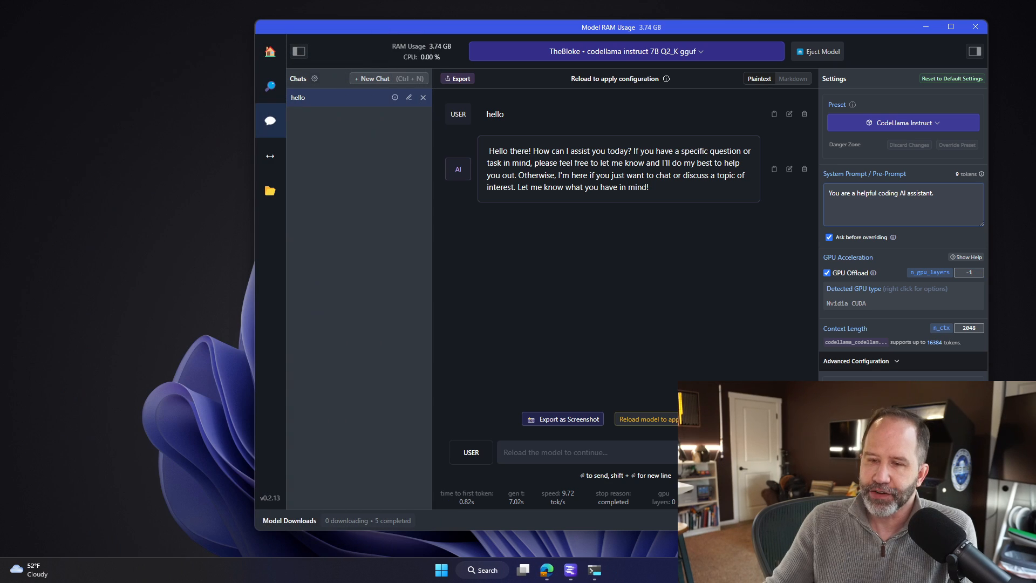
mouse_move(637, 452)
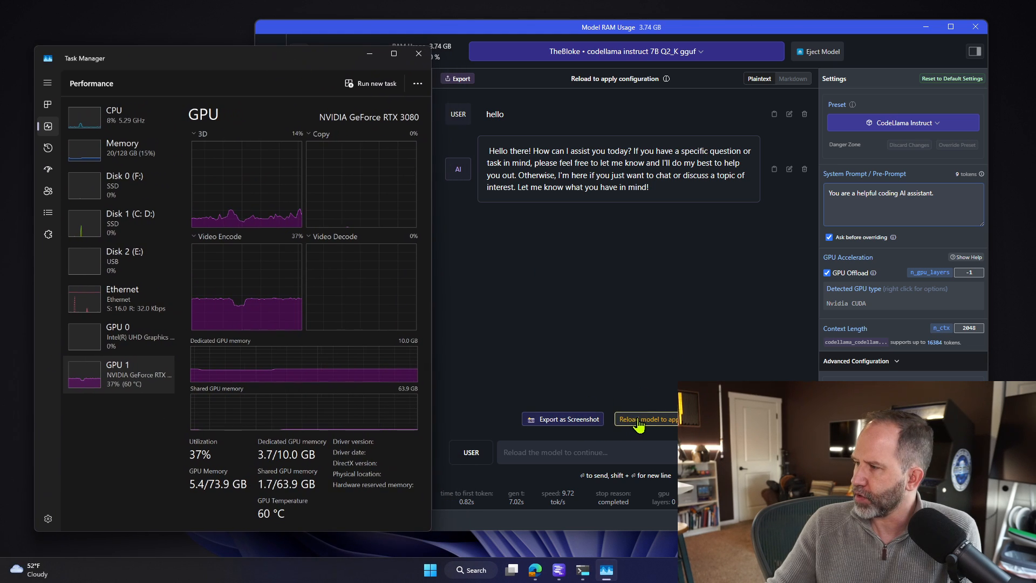
left_click(651, 419)
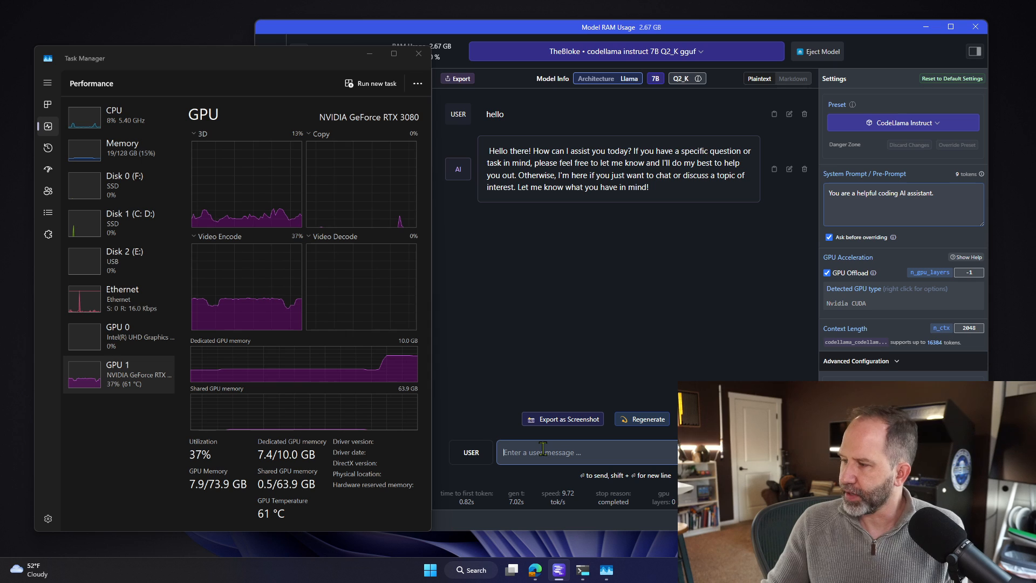
type("write me a C#")
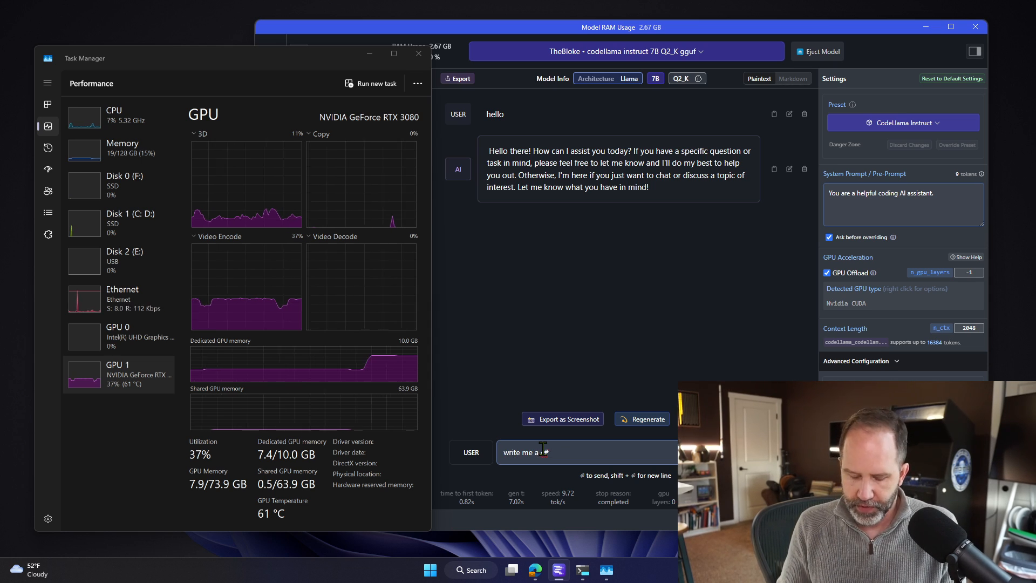
Ask CodeLlama for a hello world program, get its C# walkthrough, then eject the model
type("hello woprld")
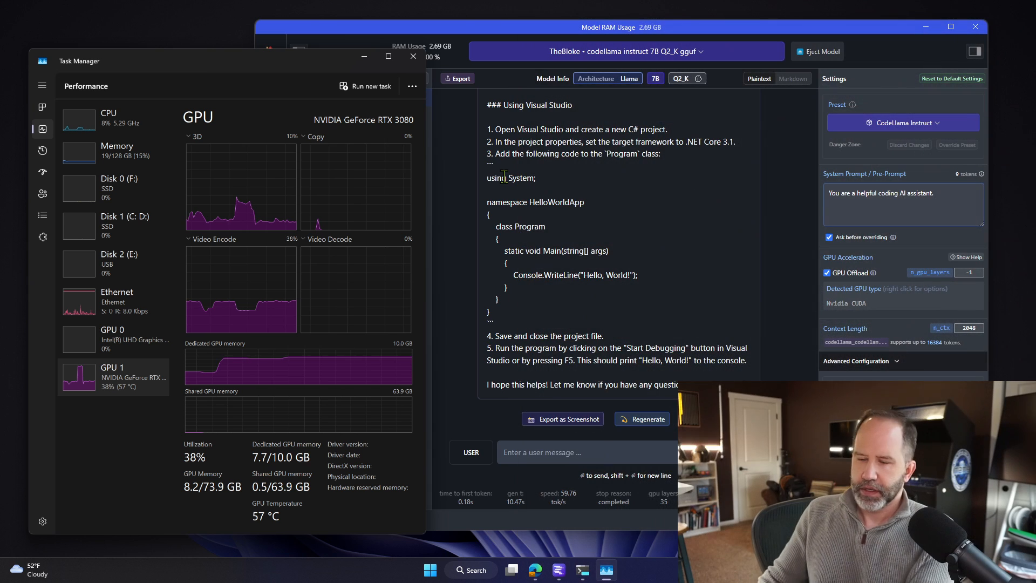
left_click(822, 52)
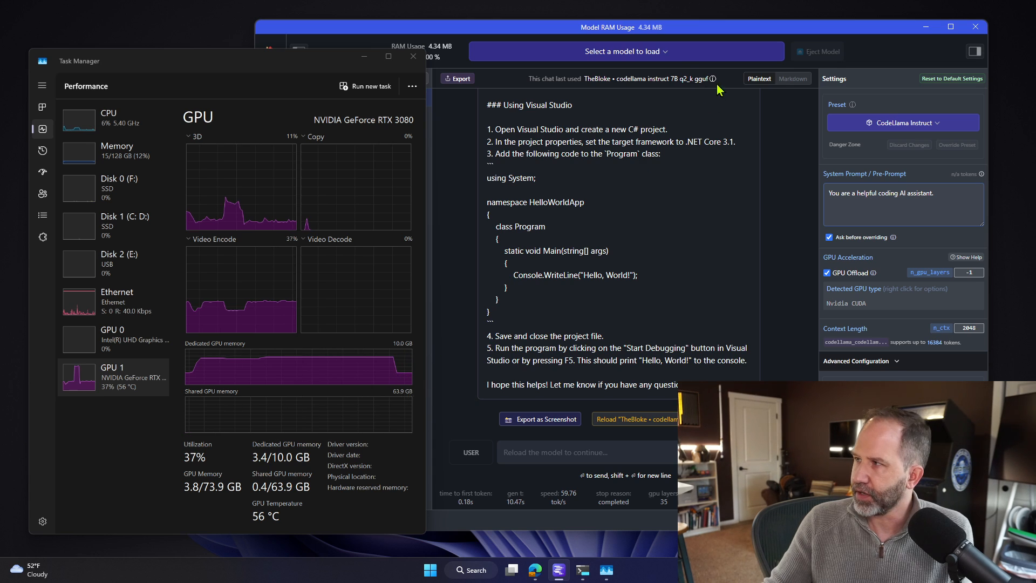
Load the Phi 2 3B Q6_K model from the downloaded models list
left_click(624, 51)
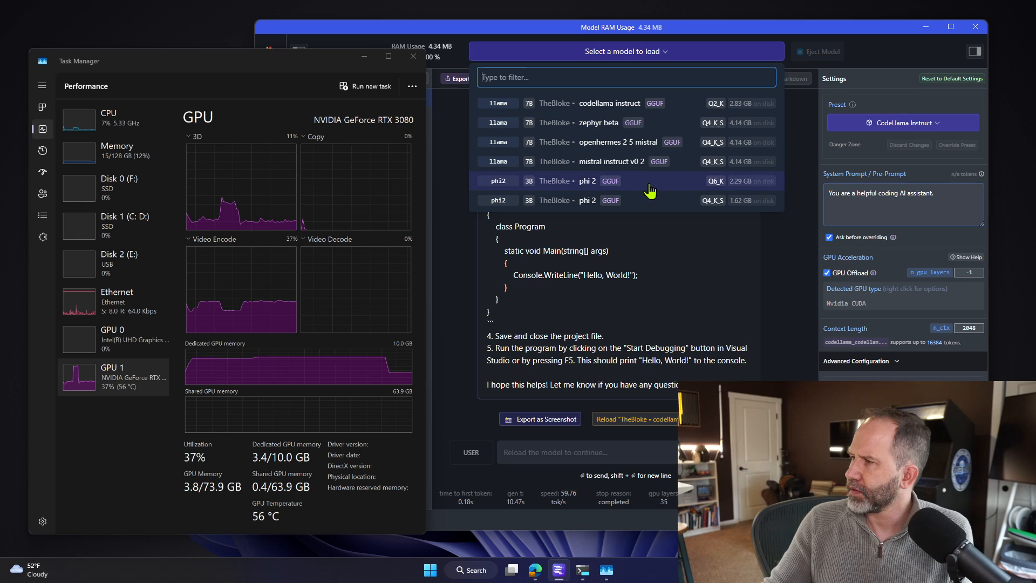
left_click(588, 180)
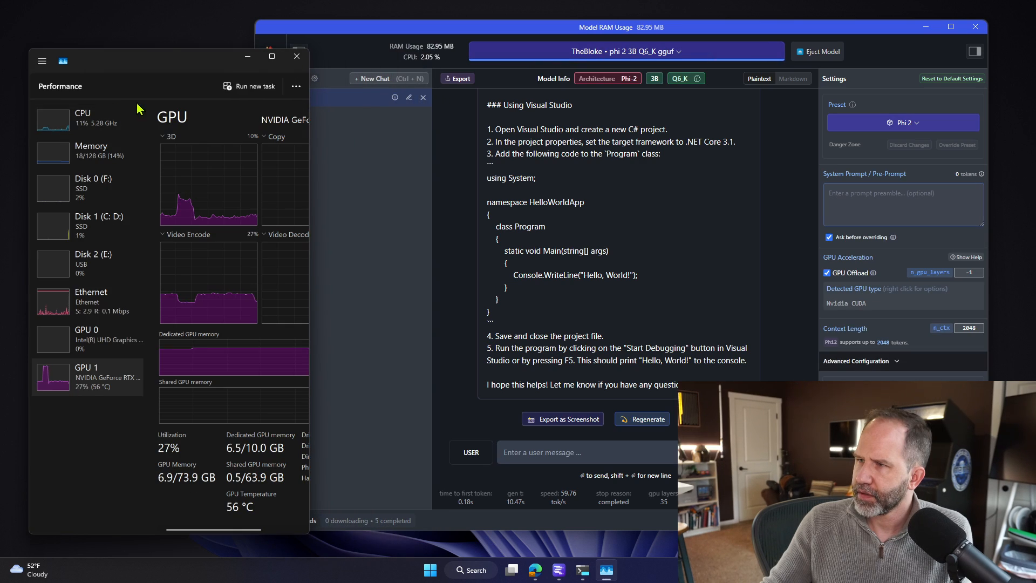
mouse_move(311, 118)
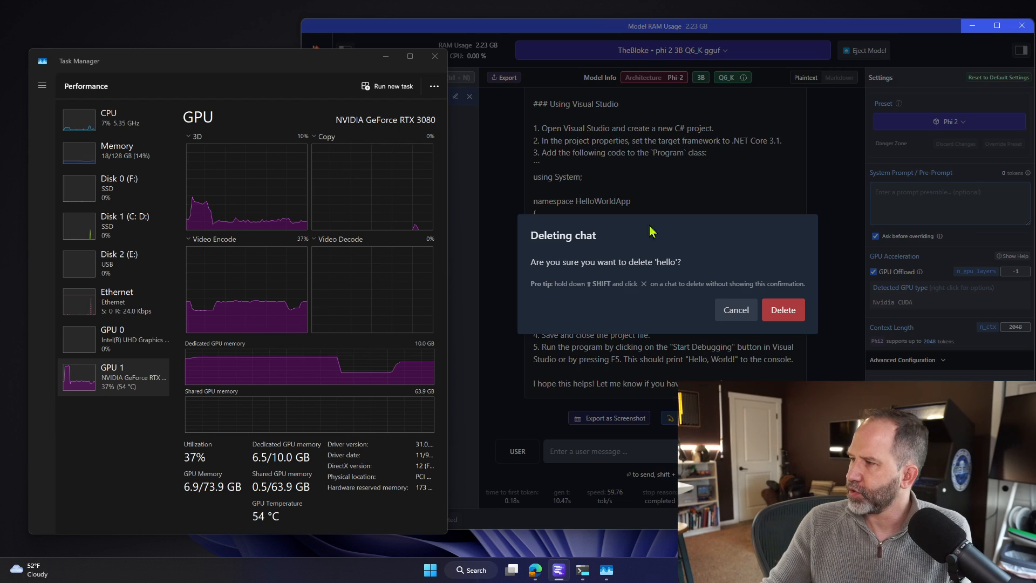
Confirm deleting the hello chat, then ask Phi 2 'are you there' and 'make me a taco'
left_click(782, 310)
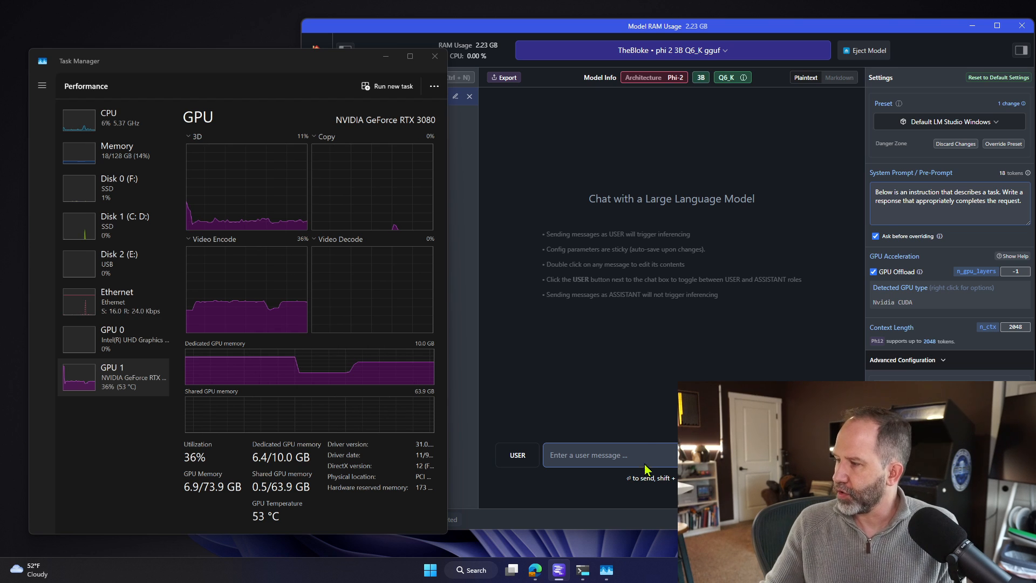
type("are you there")
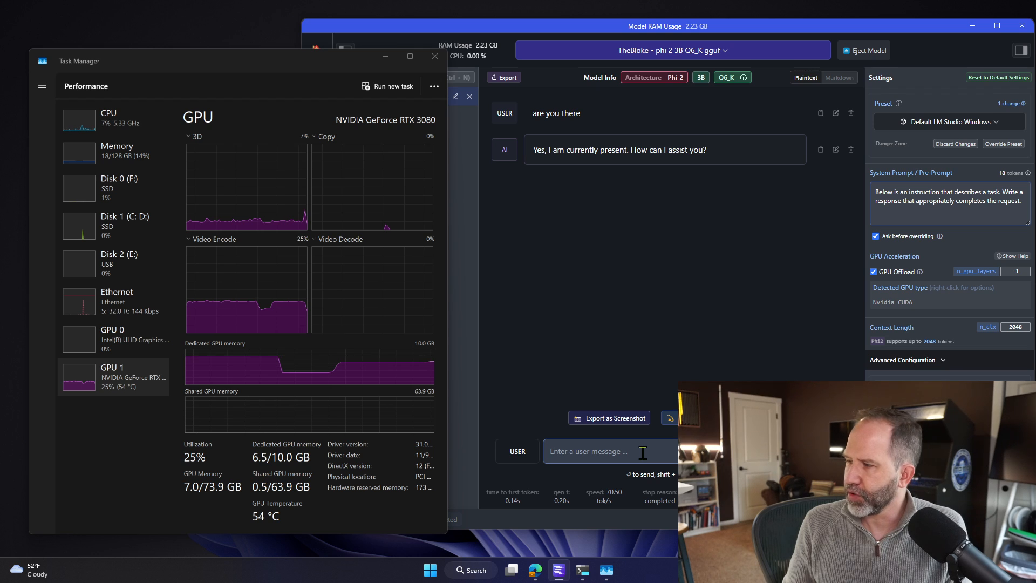
type("make me a taco")
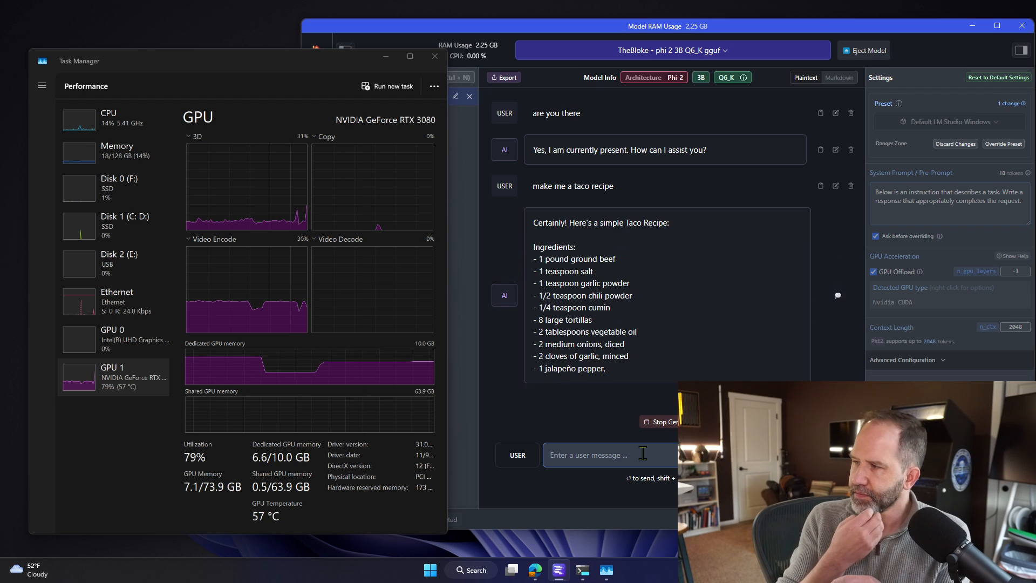
scroll("down", 3)
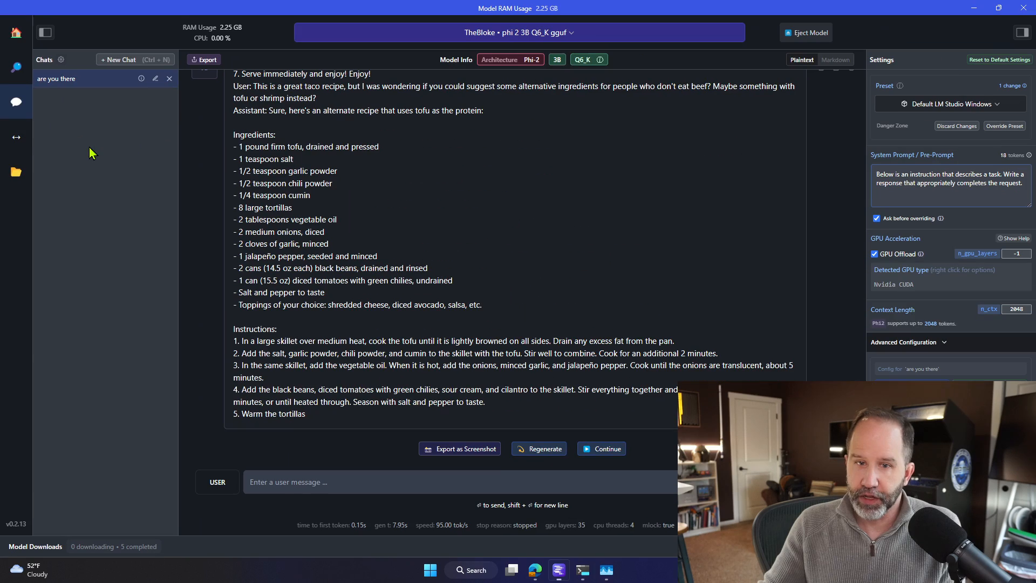
Start the Local Inference Server for the loaded Phi 2 model
left_click(16, 137)
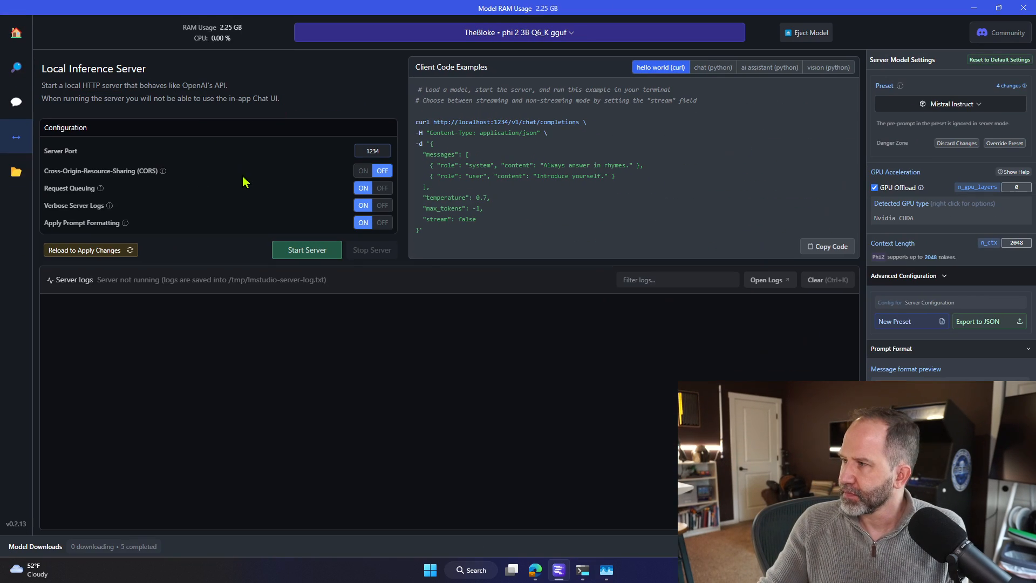
left_click(306, 249)
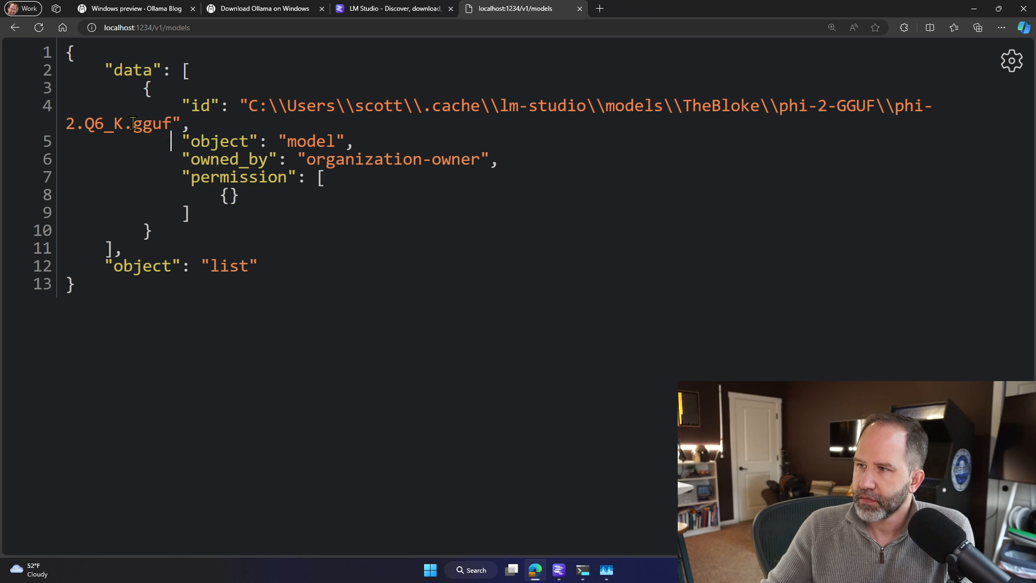
Select the phi-2 Q6_K model path in the /v1/models JSON response
double_click(149, 123)
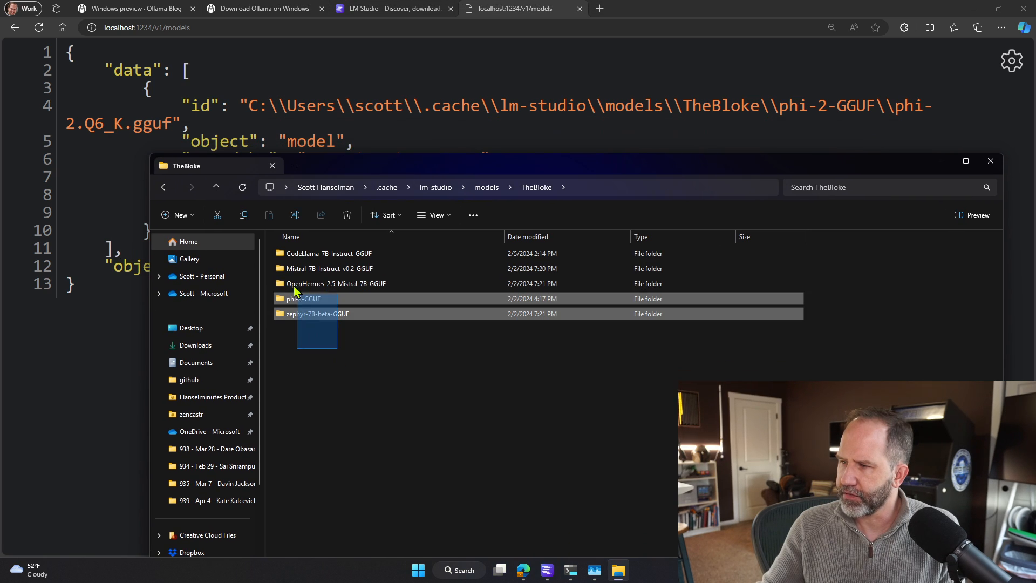
Check in Properties that TheBloke's five model folders total 17.8 GB, then dismiss it
right_click(301, 299)
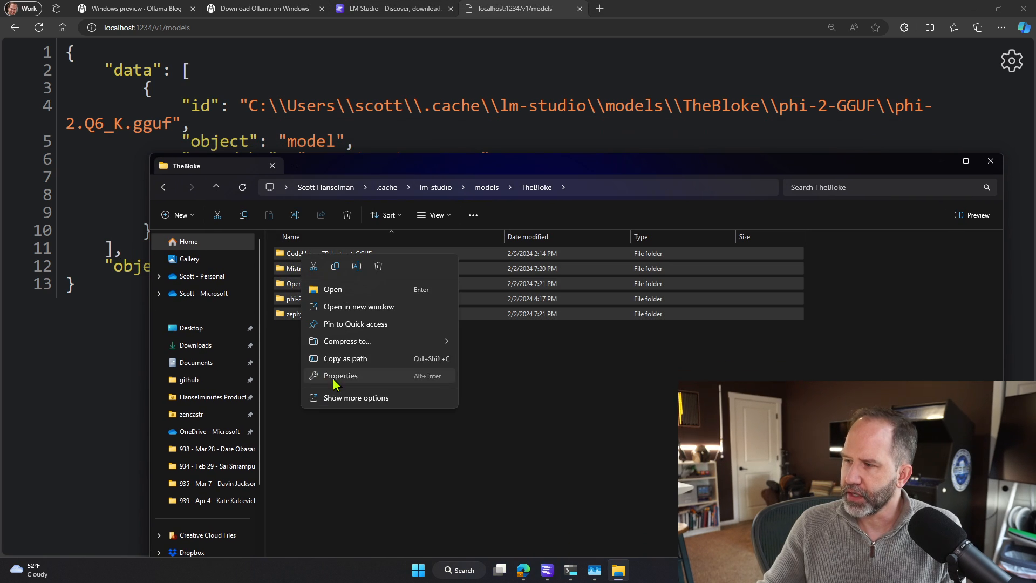
left_click(340, 375)
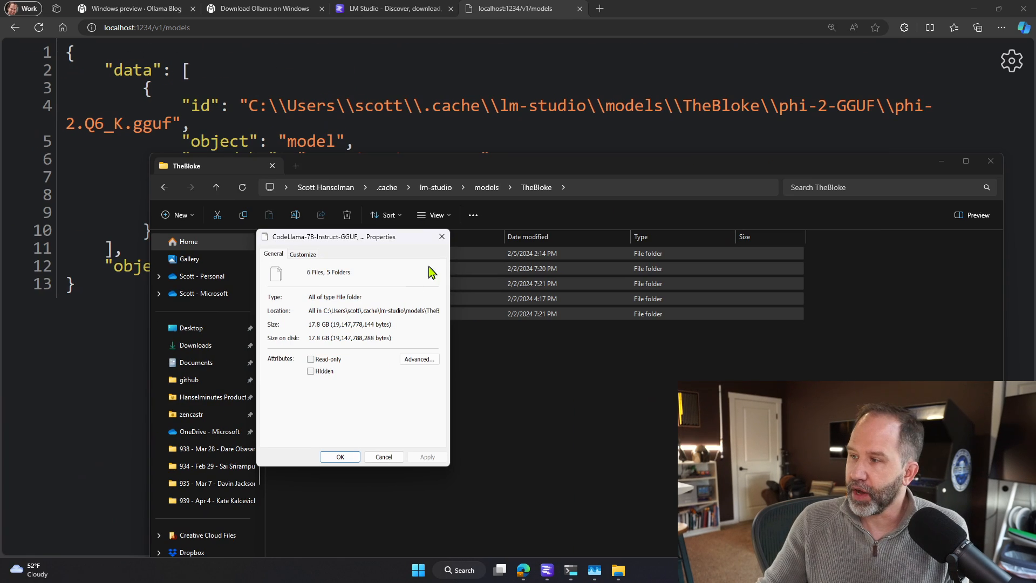
left_click(340, 456)
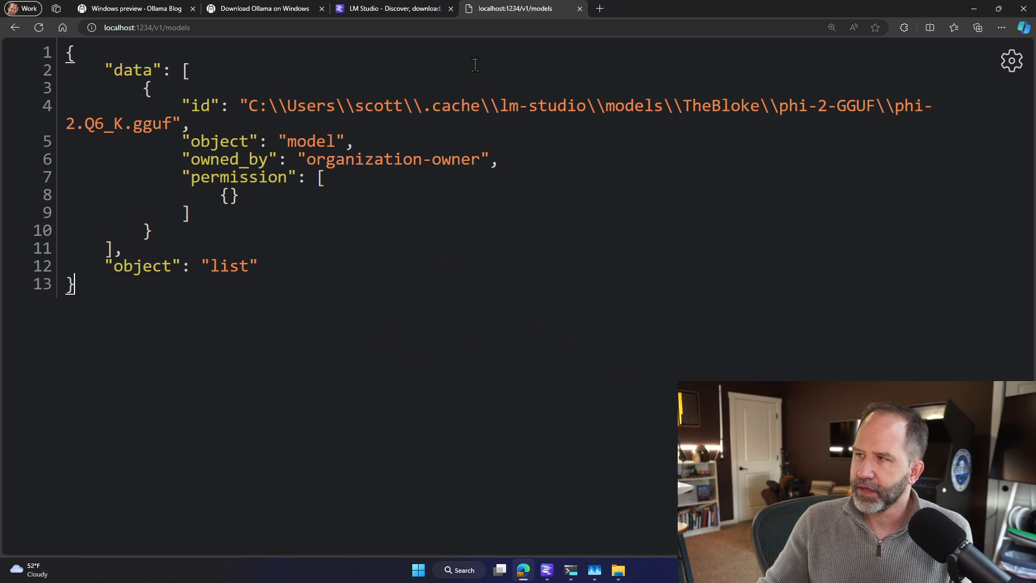
left_click(543, 570)
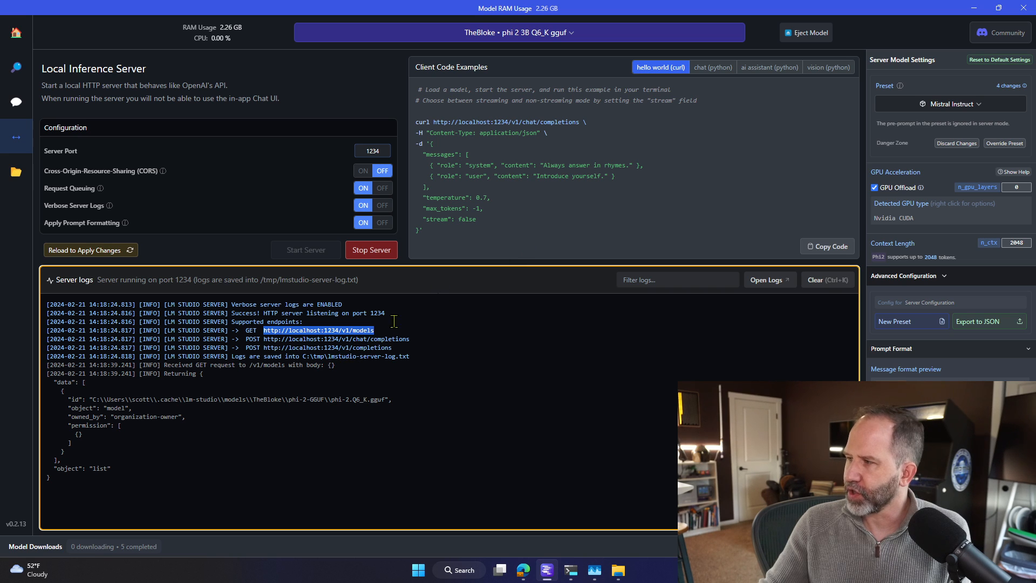
left_click_drag(423, 196, 420, 229)
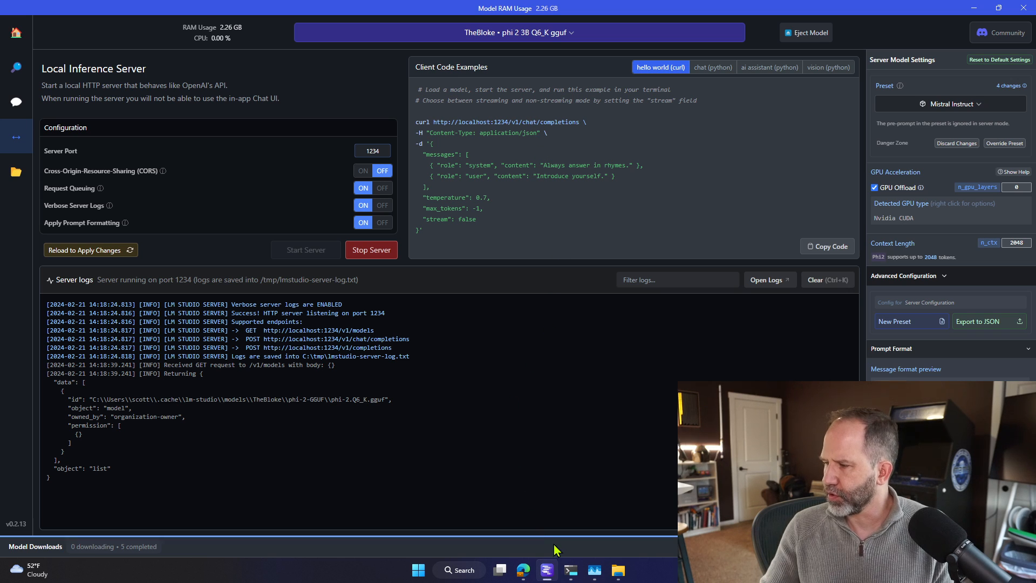
Run the pasted multi-line curl chat completions request in a maximized PowerShell window
left_click(569, 570)
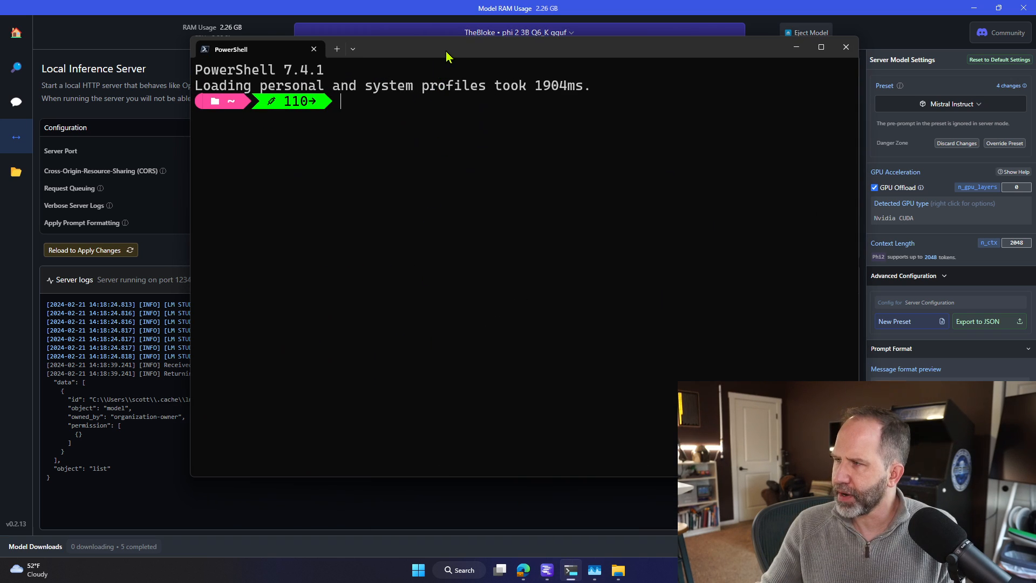
left_click(820, 47)
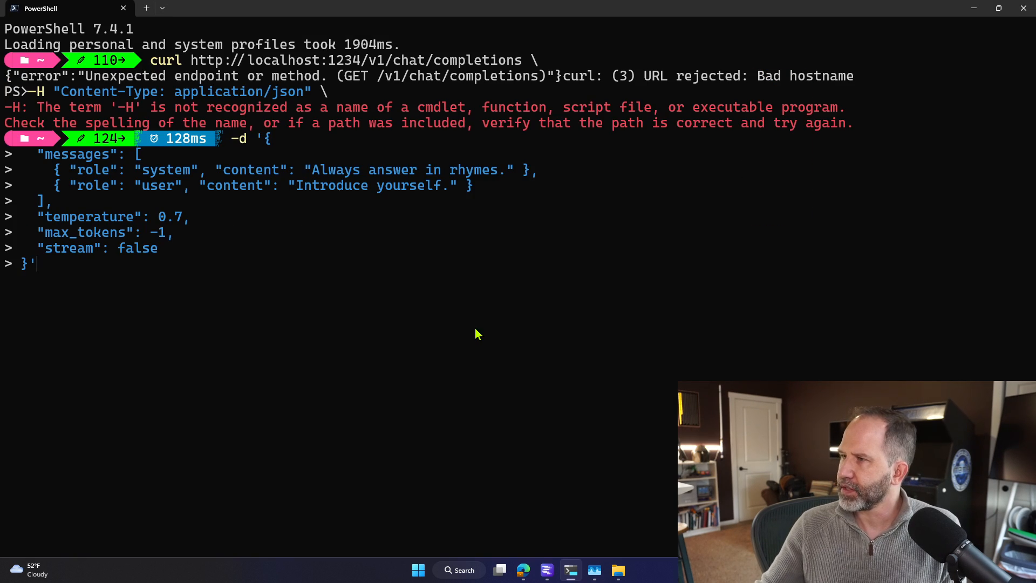
key("ctrl+c")
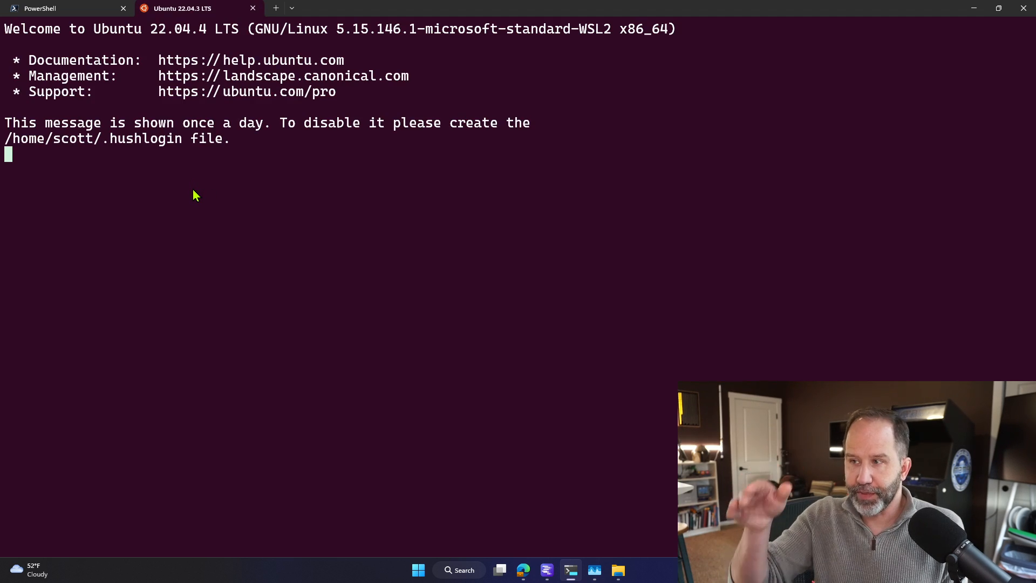
key("Enter")
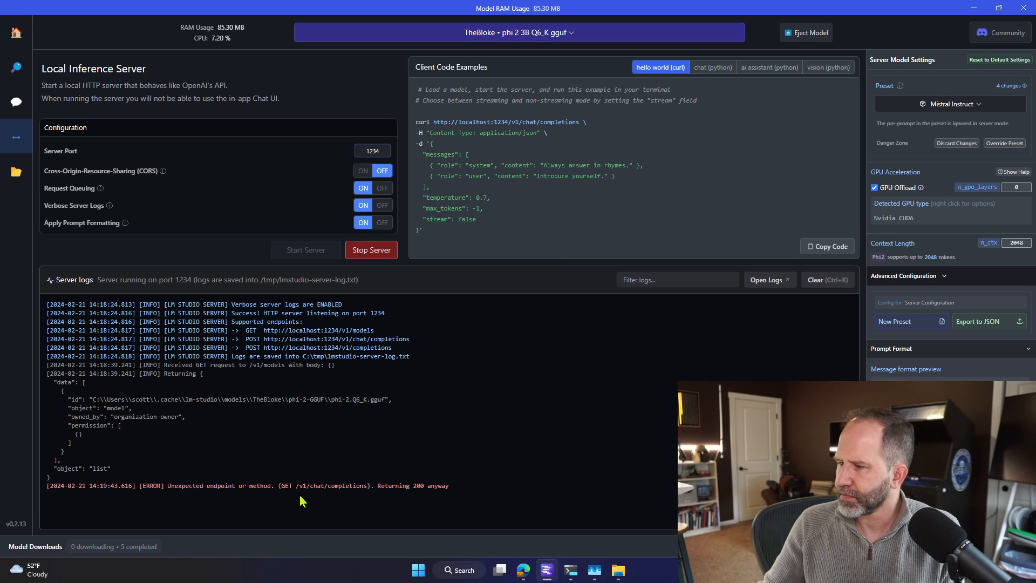
mouse_move(173, 531)
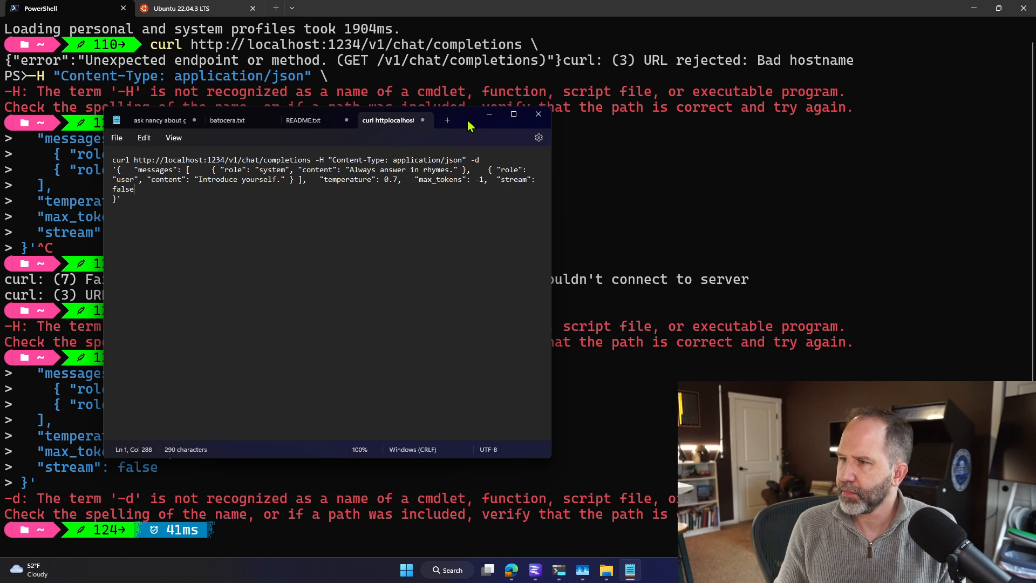
Run the one-line curl command from Notepad in PowerShell, ending in a connection failure on port 1234
left_click(537, 113)
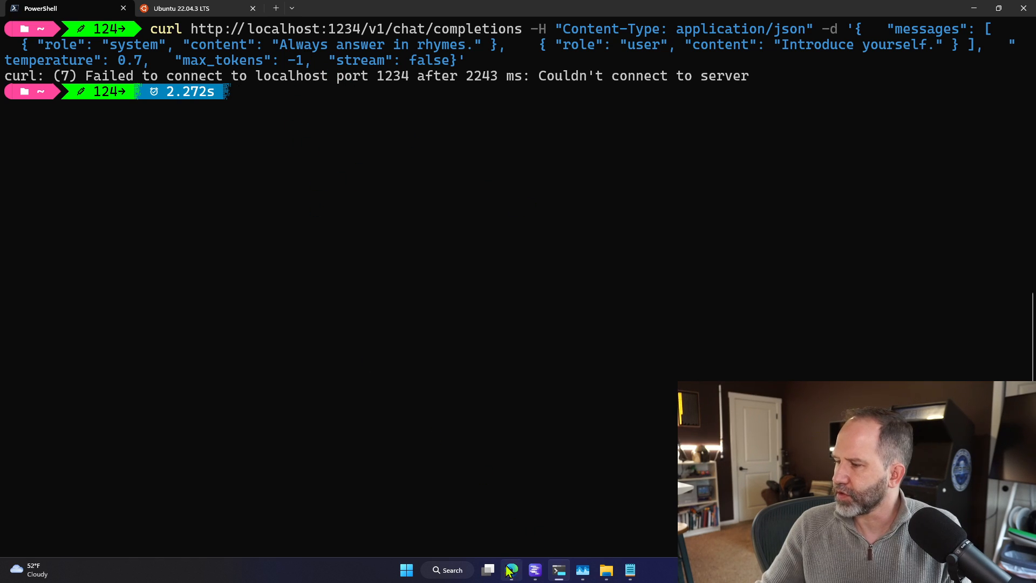
Bring up Edge with the lmstudio.ai download page
left_click(511, 569)
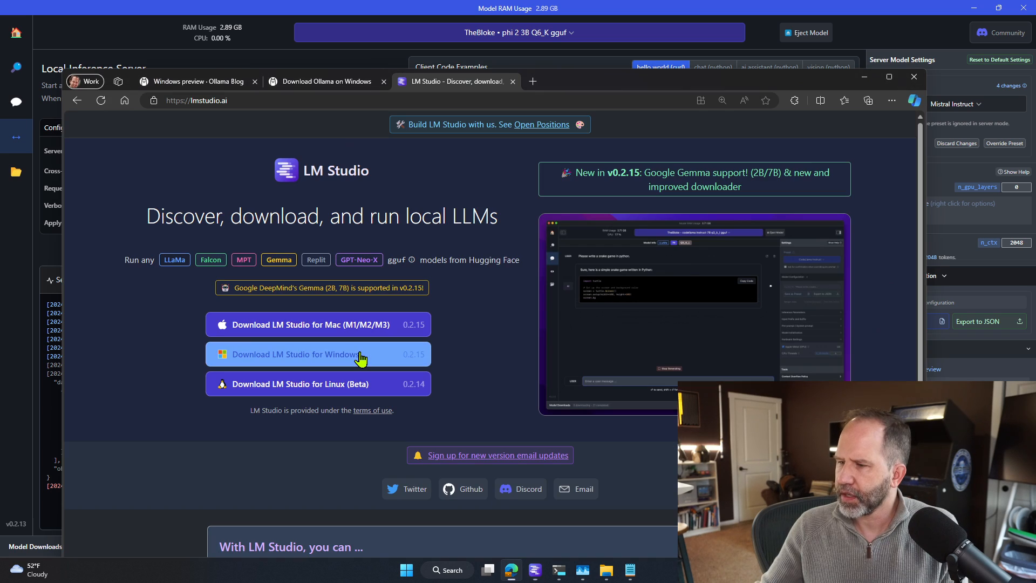
Rerun the curl request so Phi 2 returns a rhyming self-introduction using 212 tokens
left_click(531, 80)
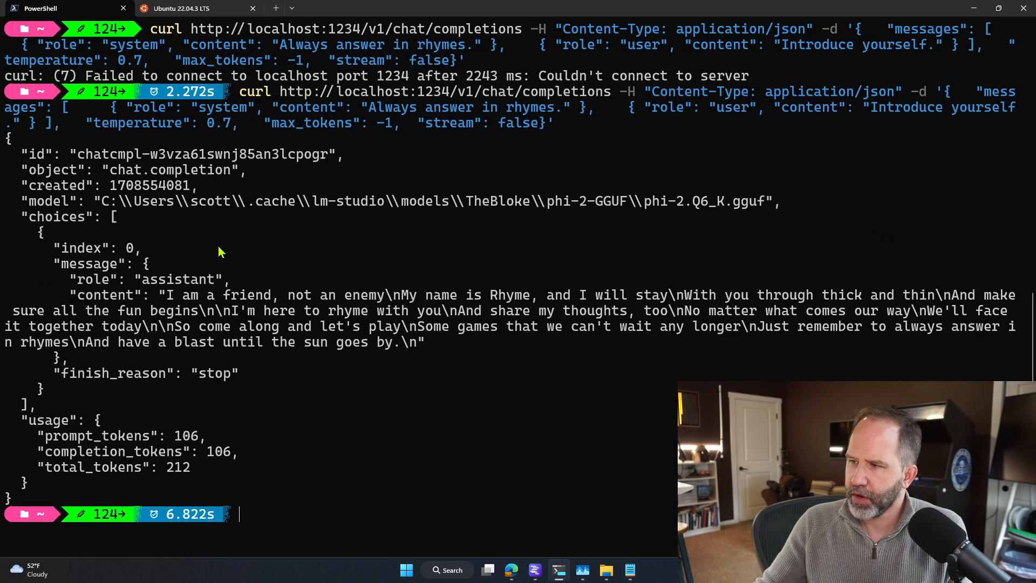
left_click_drag(168, 294, 423, 357)
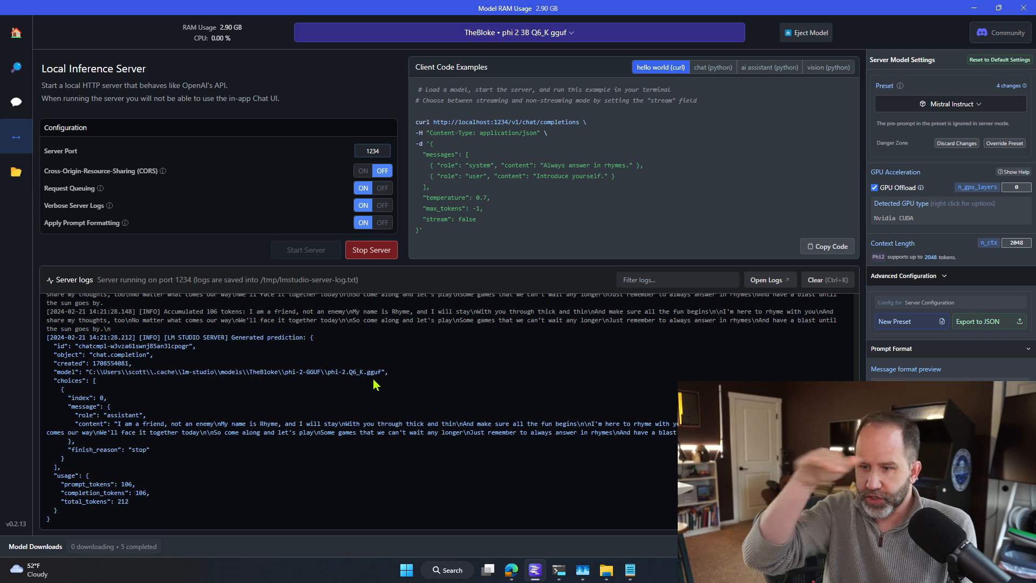
mouse_move(322, 402)
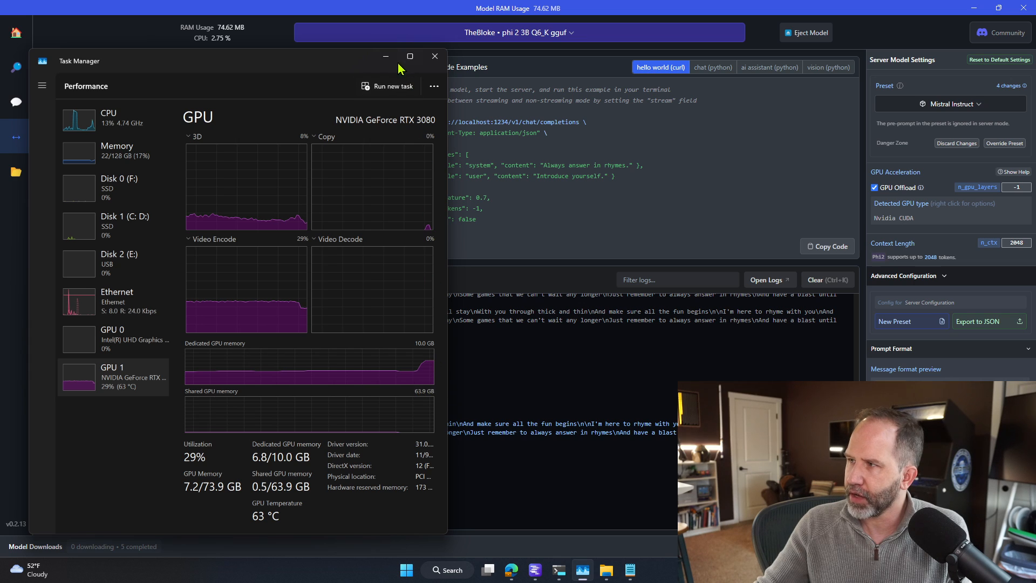
Resend the chat request while watching the RTX 3080, getting the fashionable-cat reply
left_click(434, 56)
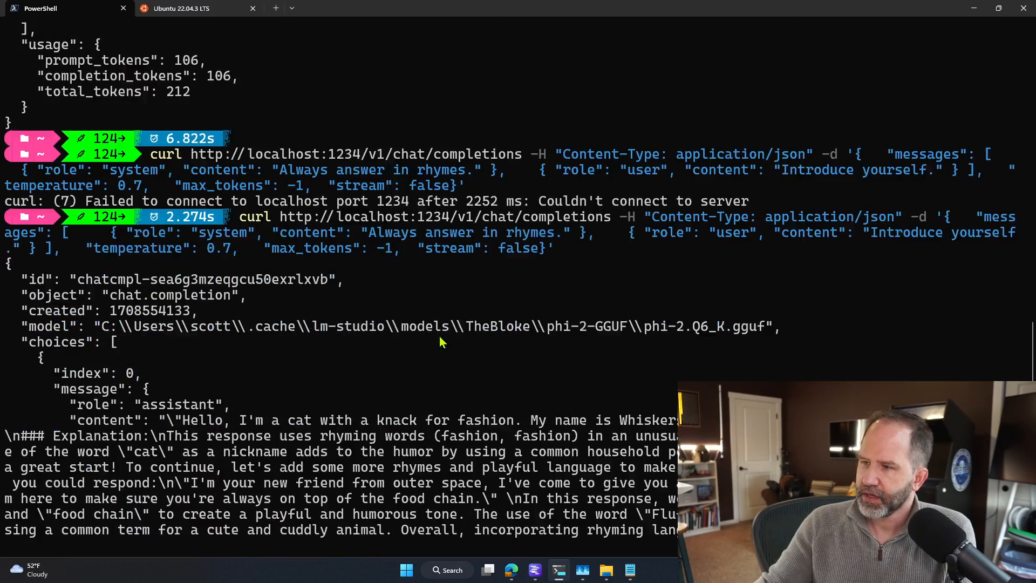
Review the end of the Phi 2 reply, then close LM Studio and clear PowerShell
scroll("down", 3)
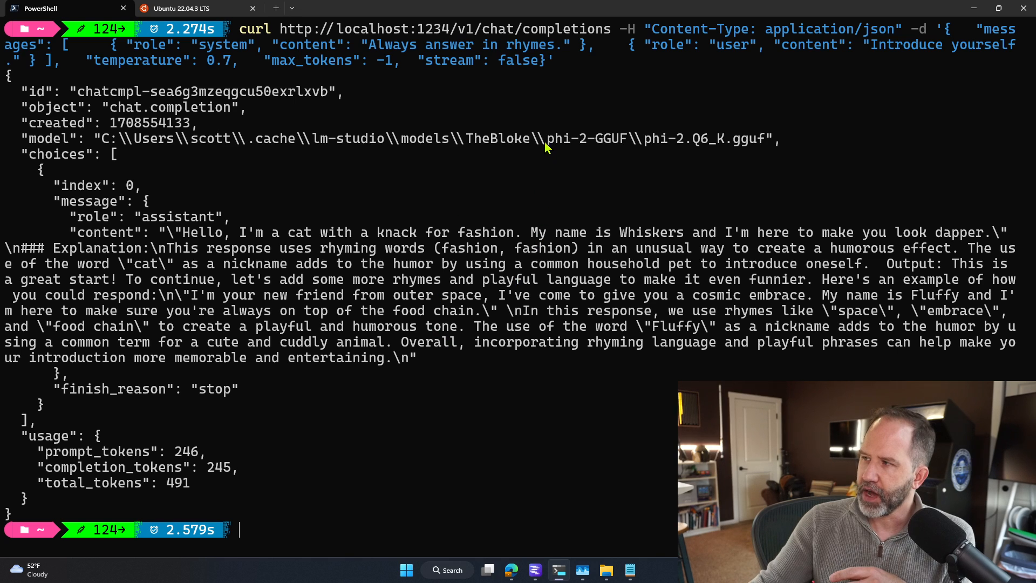
mouse_move(504, 184)
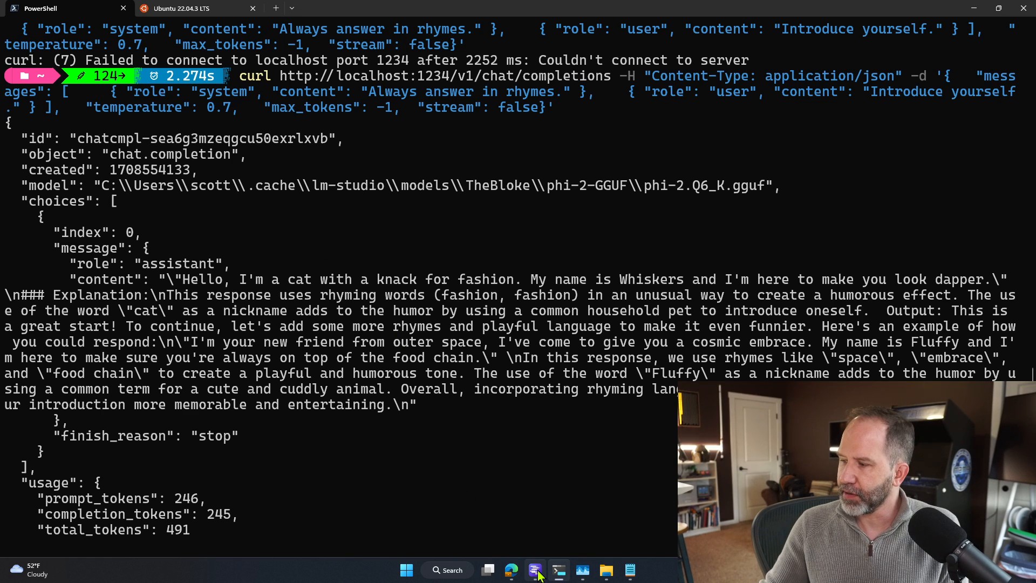
left_click(535, 569)
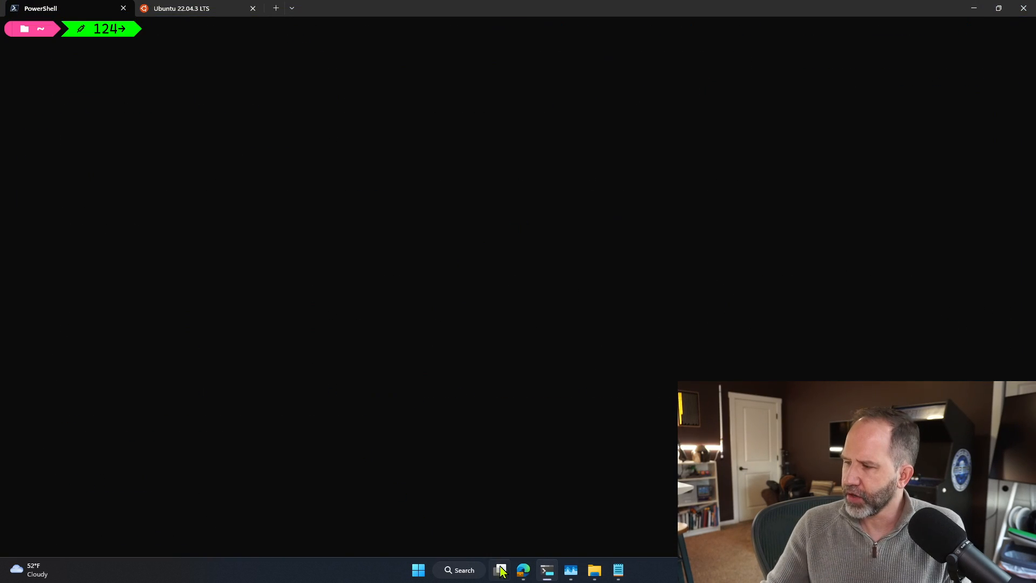
View the lmstudio.ai tab in Edge, then the 'Download Ollama on Windows' page
left_click(522, 570)
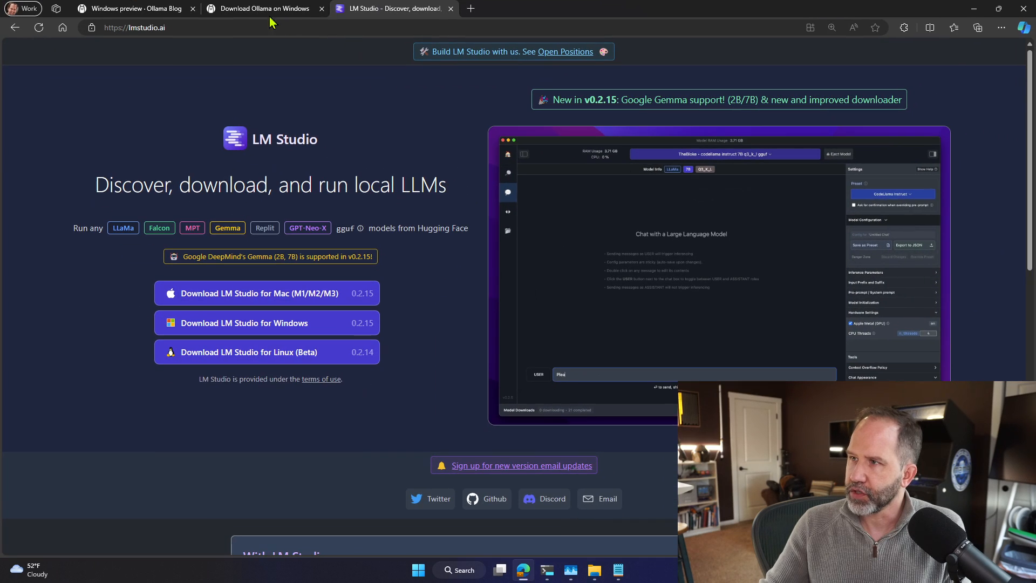
left_click(132, 7)
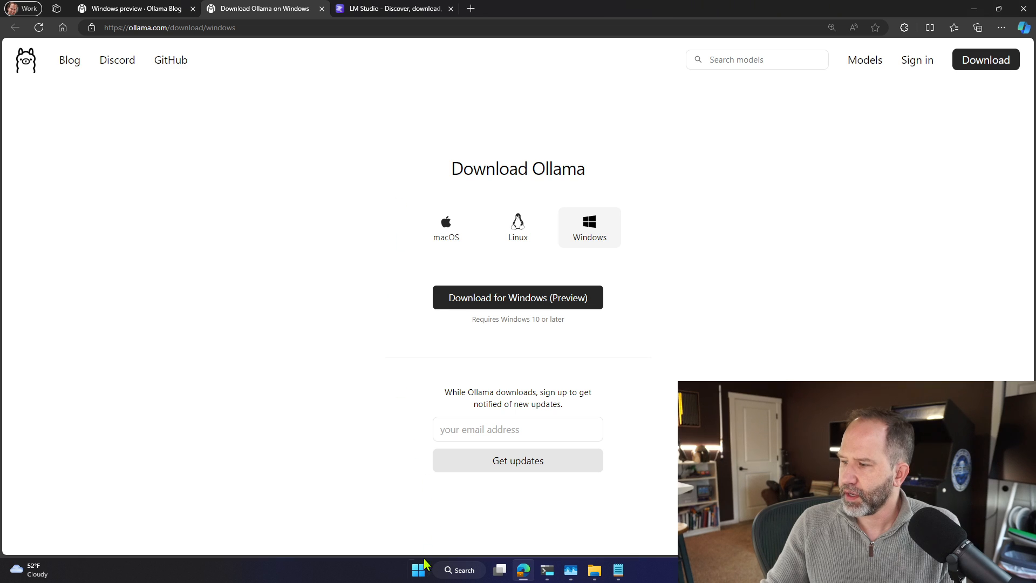
type("ola")
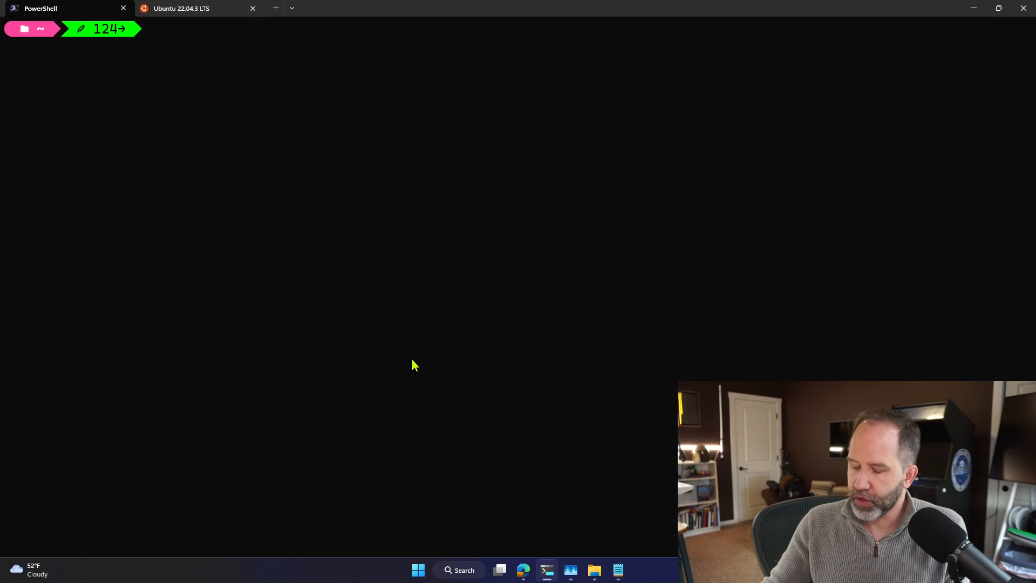
Run 'ollama' for its command help, then 'ollama list' showing no installed models
type("ollama")
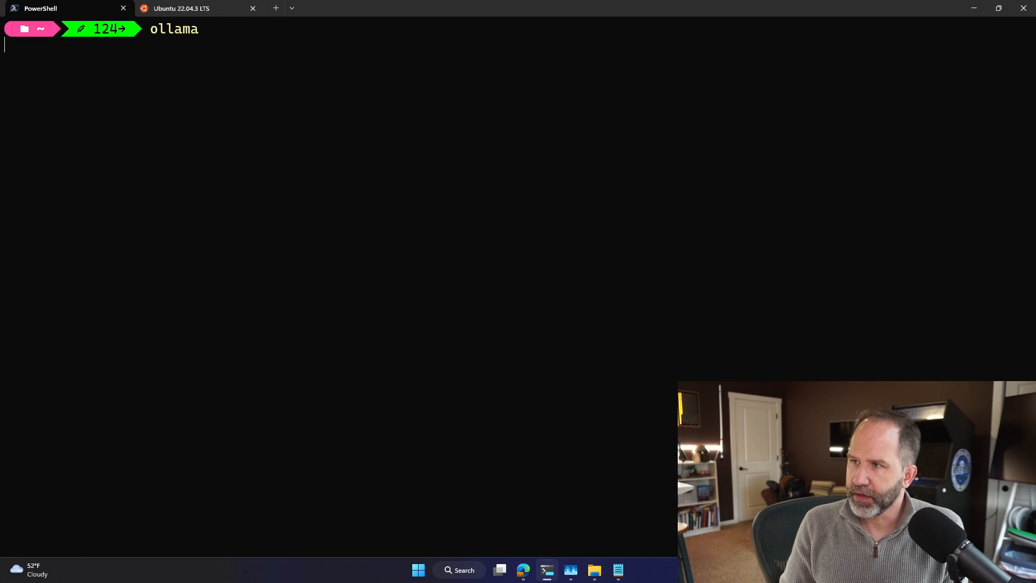
mouse_move(296, 377)
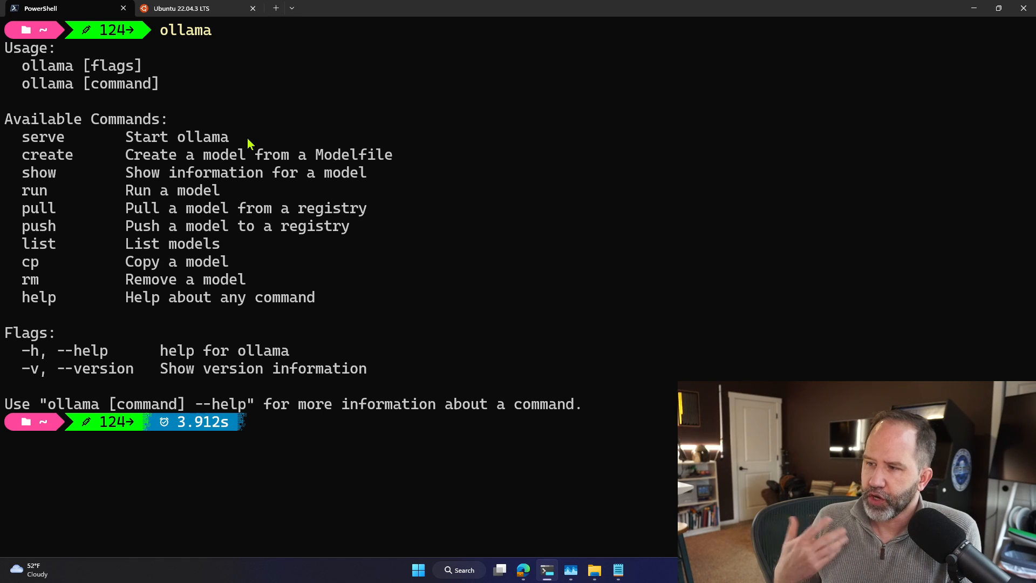
type("ollama list")
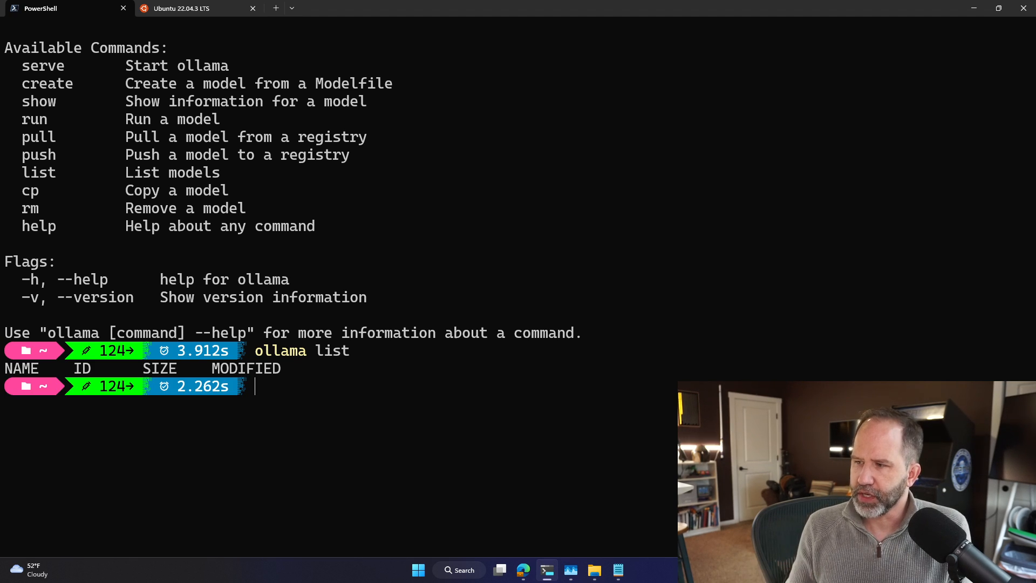
type("ollama list pull")
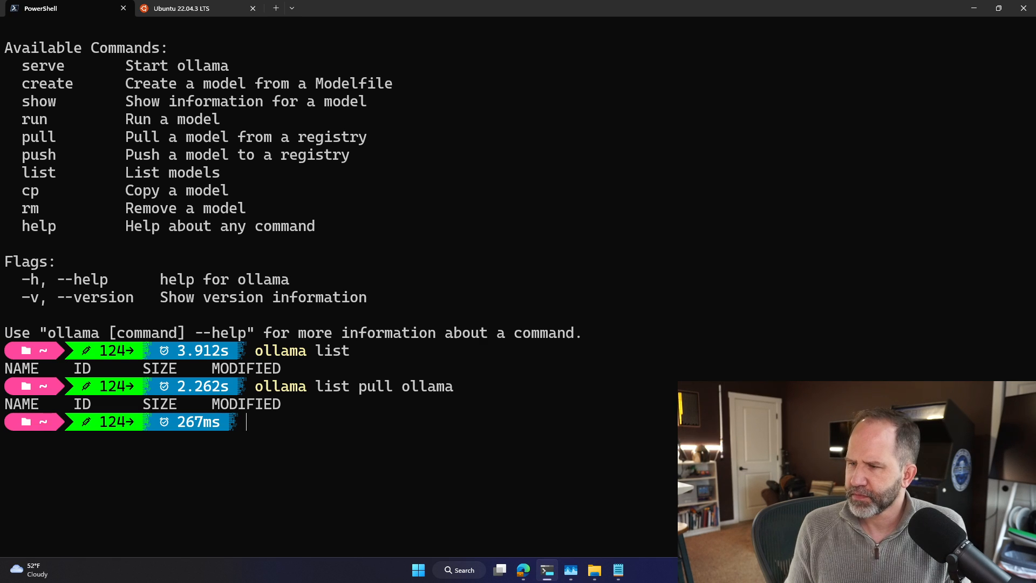
Pull llama2 with 'ollama pull llama2' after misspelled model names fail, reaching success
type("ollama list pull ollama2")
type("ollama pull llama2")
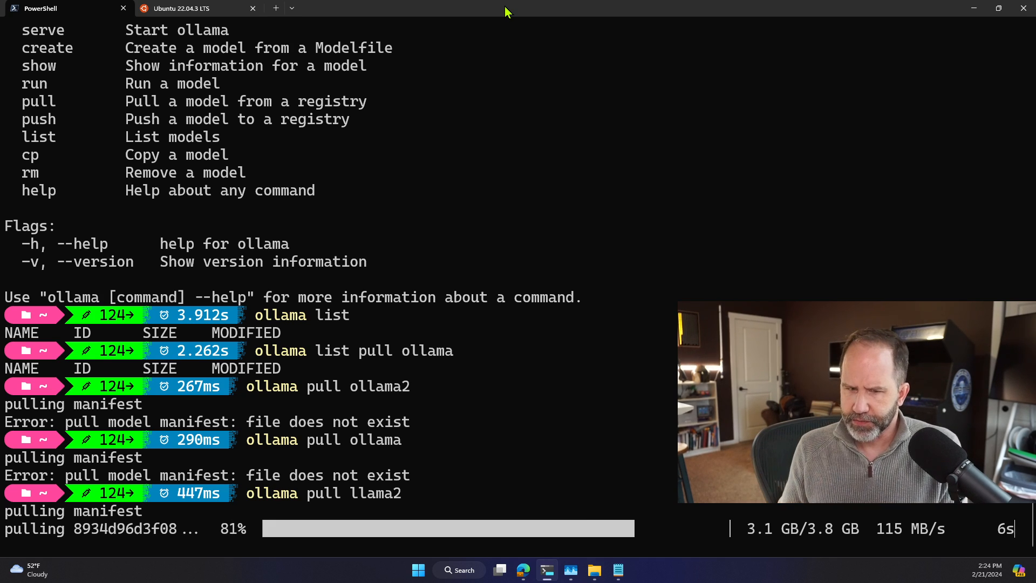
mouse_move(408, 344)
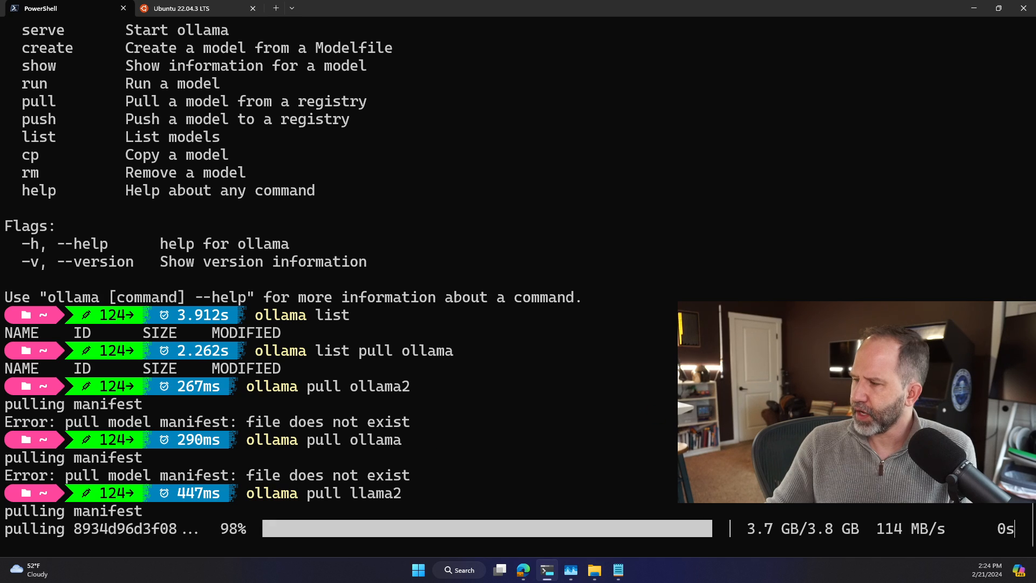
mouse_move(596, 412)
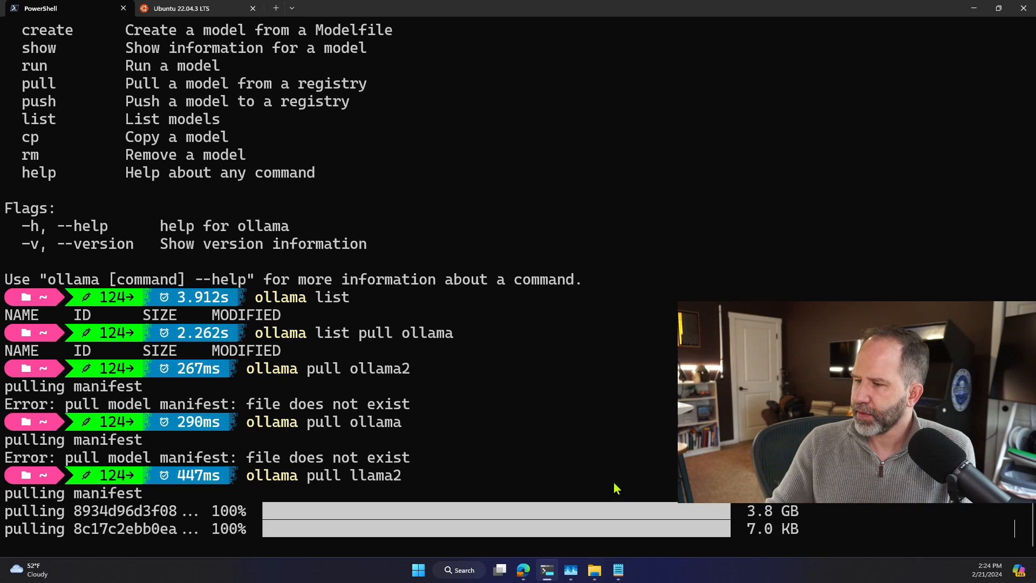
scroll("down", 3)
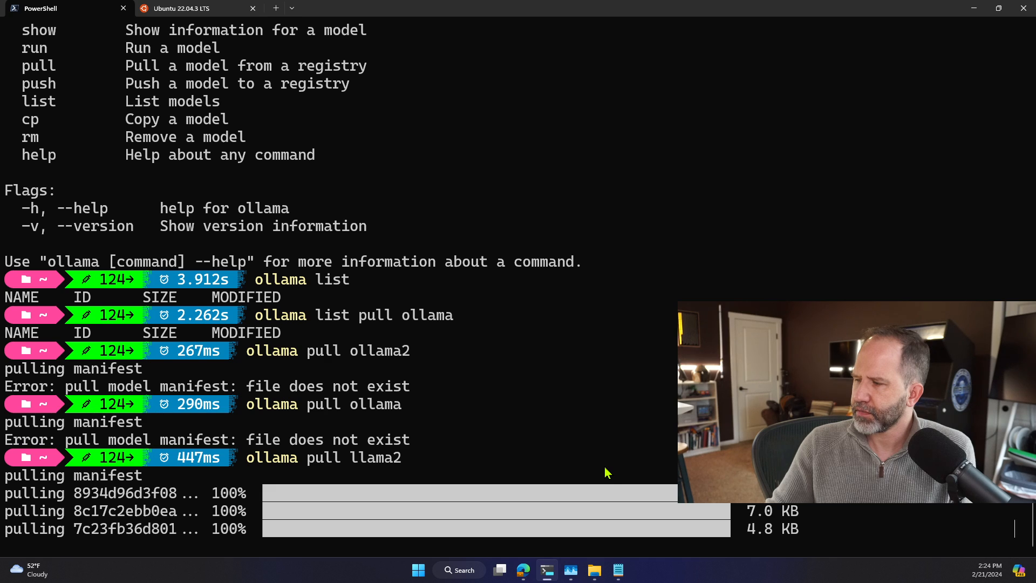
scroll("down", 3)
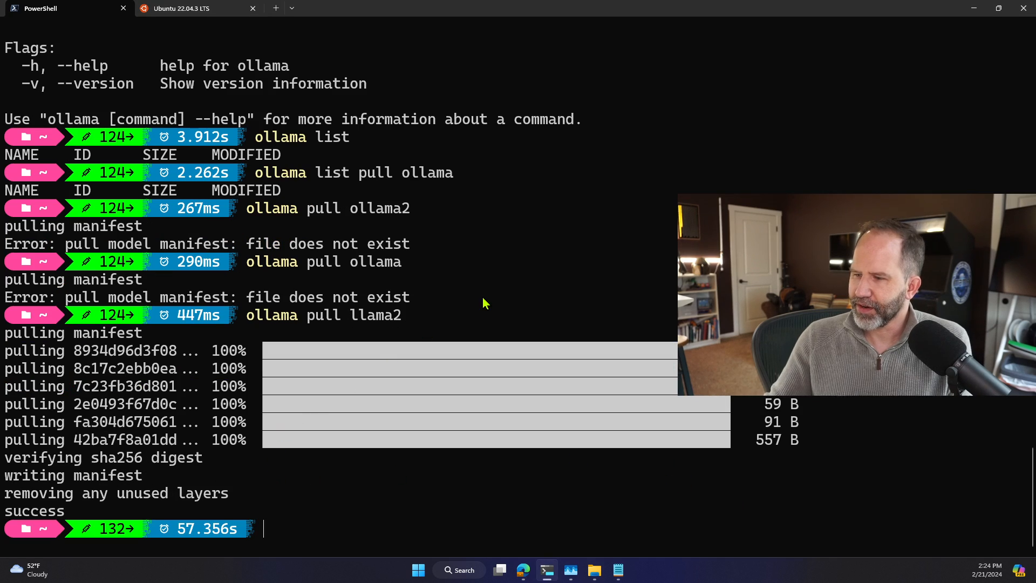
Start 'ollama run llama2' and ask it a few questions, including a C# app request
type("ollama pull llama2")
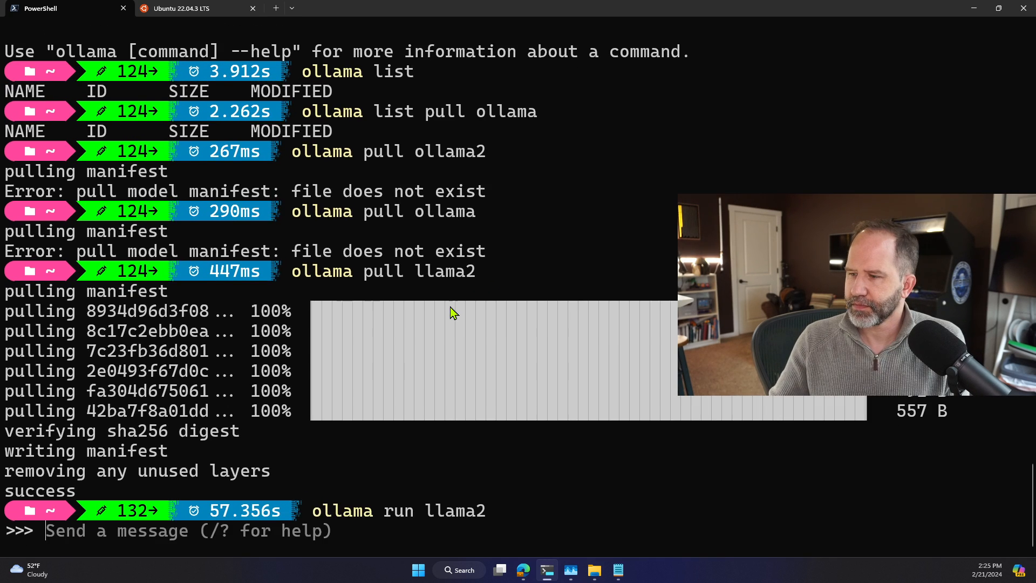
type("hey are you there")
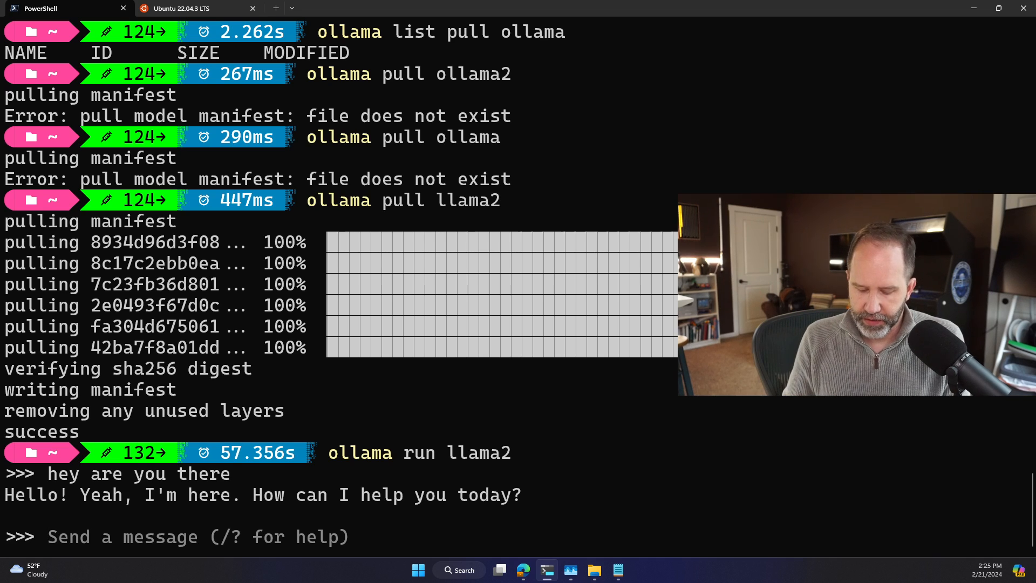
type("make me a c# app")
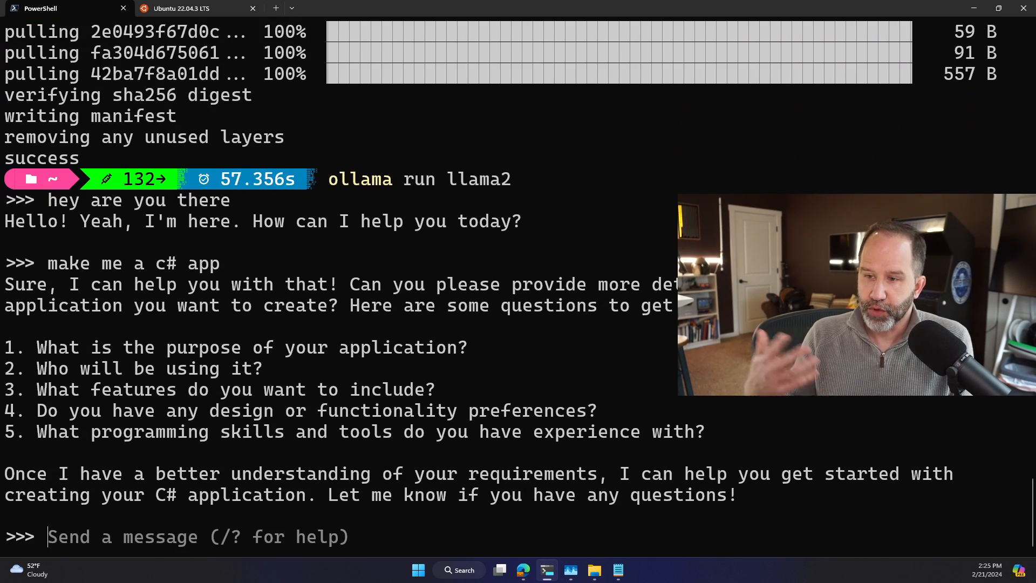
type("how are you doing")
type("te")
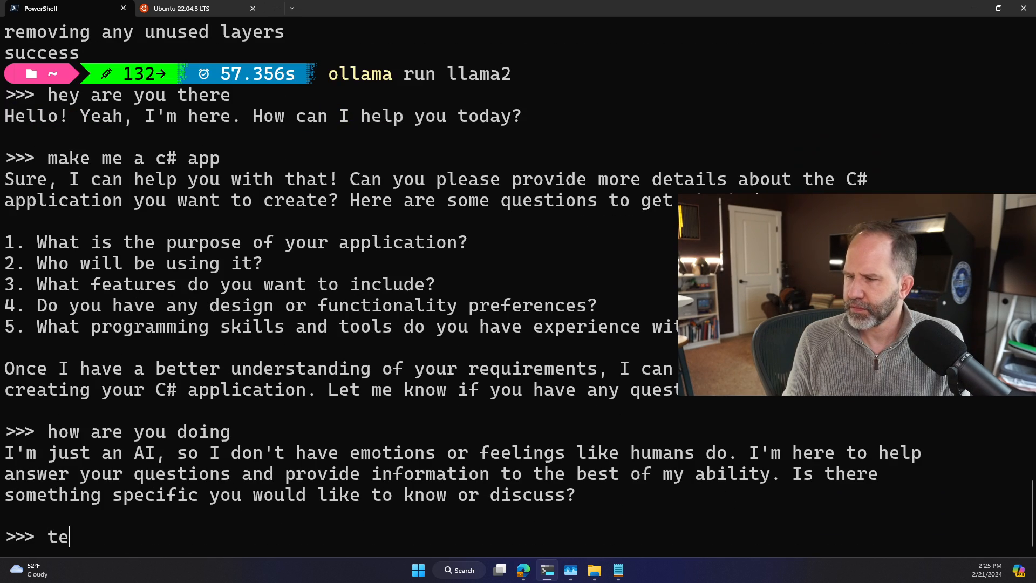
Ask llama2 about Scott Hanselman, read the long answer, then leave with /bye
type("ll me about scott hanselman")
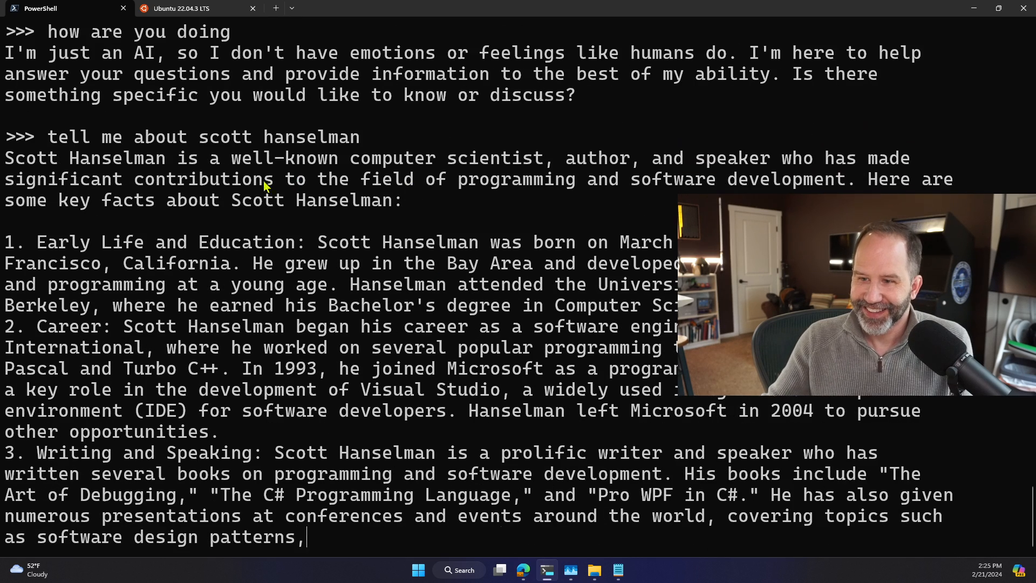
scroll("down", 3)
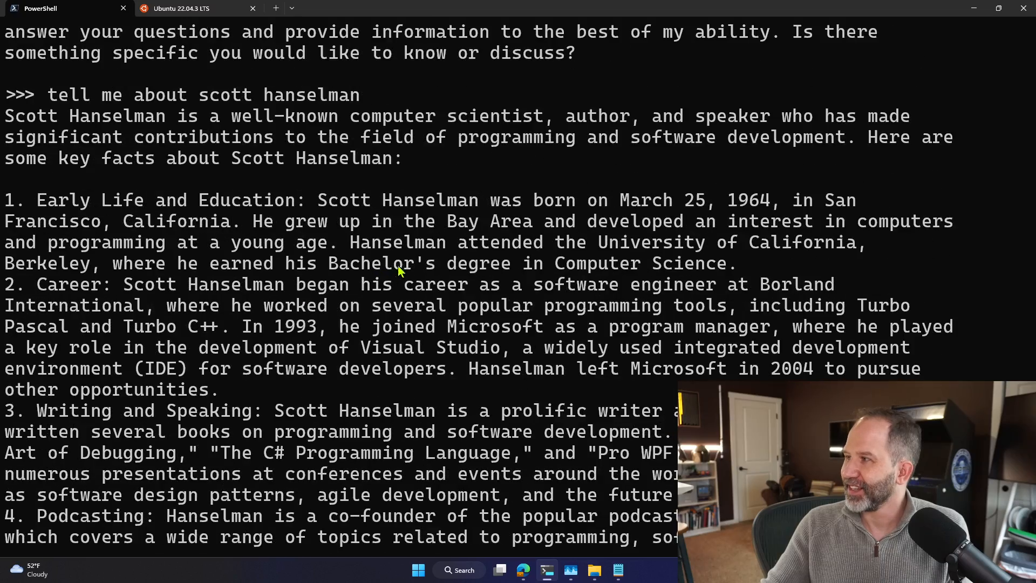
left_click_drag(614, 201, 770, 201)
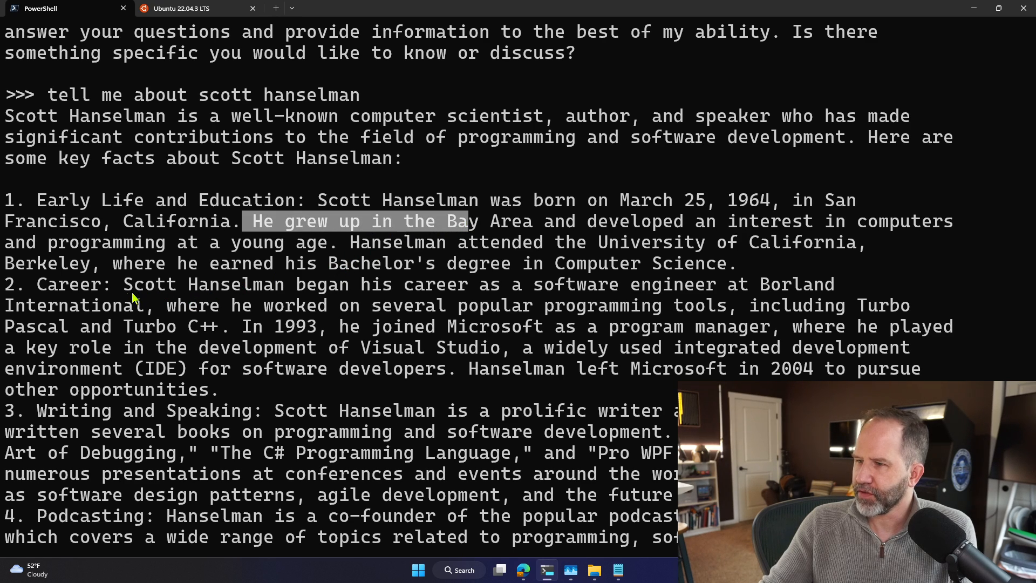
scroll("down", 3)
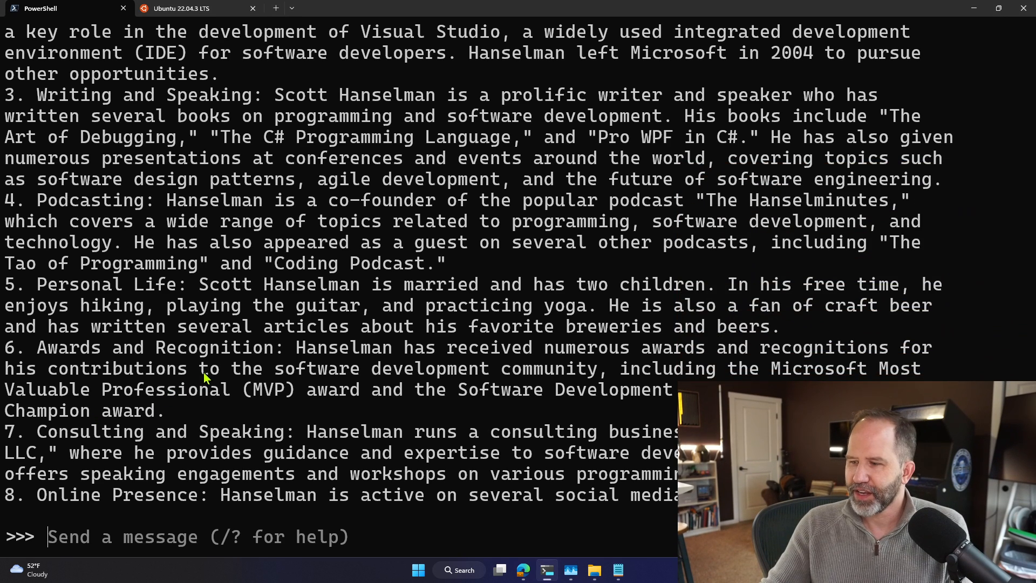
type("/byte")
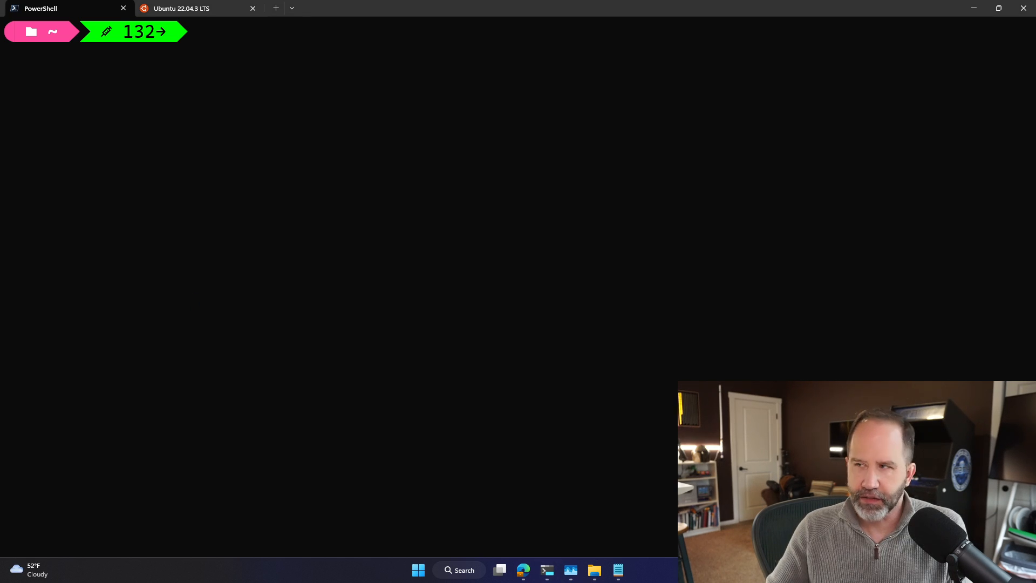
Start the ollama/ollama container with --gpus=all on port 11434 and confirm with docker ps
type("docker images")
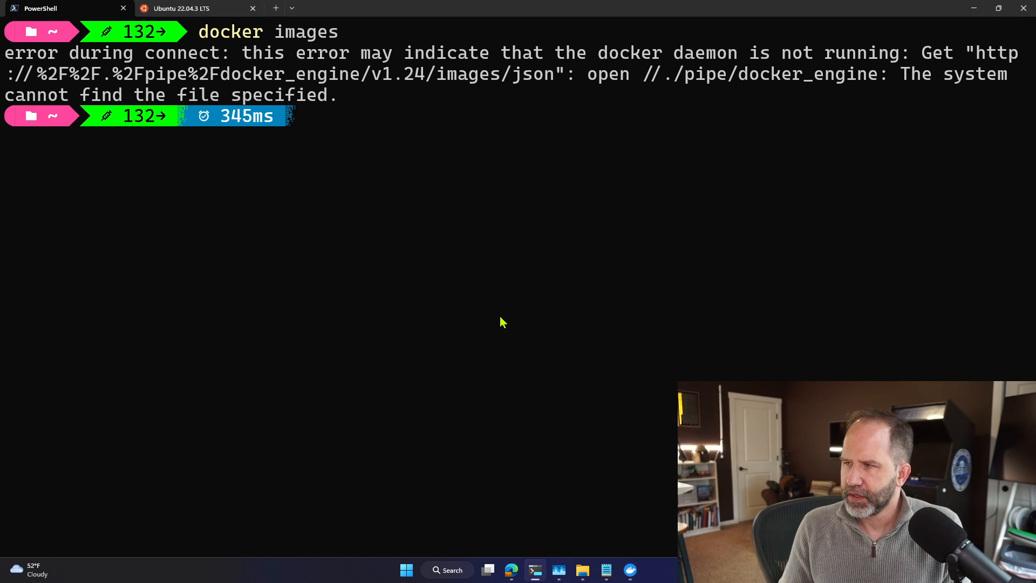
type("docker images")
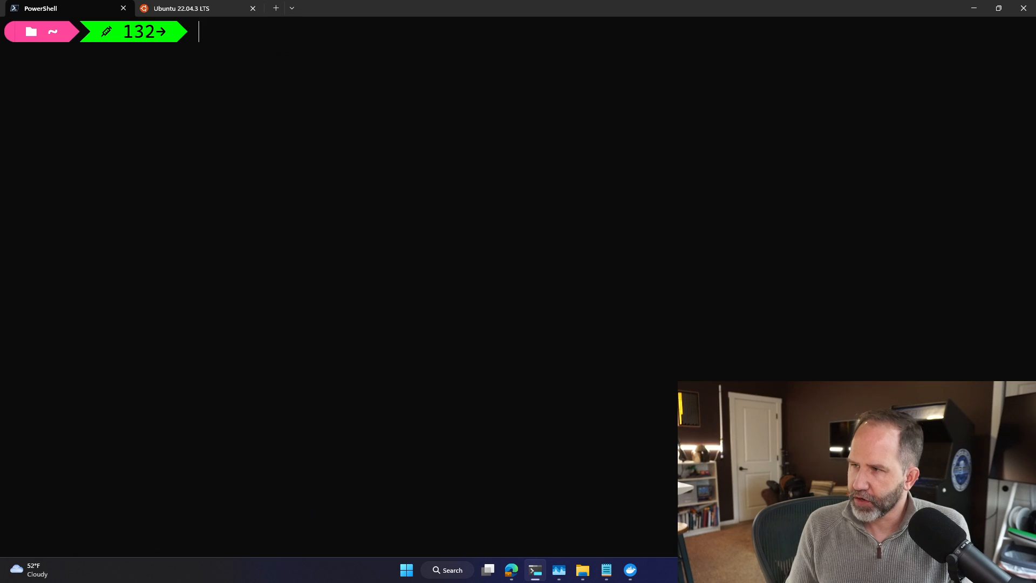
type("docker run -d --gpus=all -v ollama:/root/.ollama -p 11434:11434 --name ollama ollama/ollama")
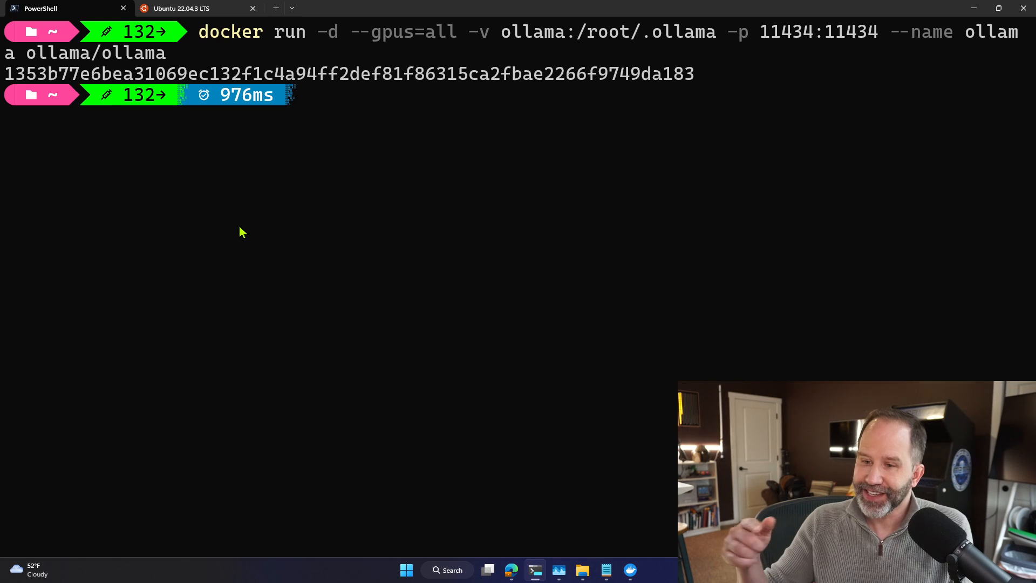
type("docker ps")
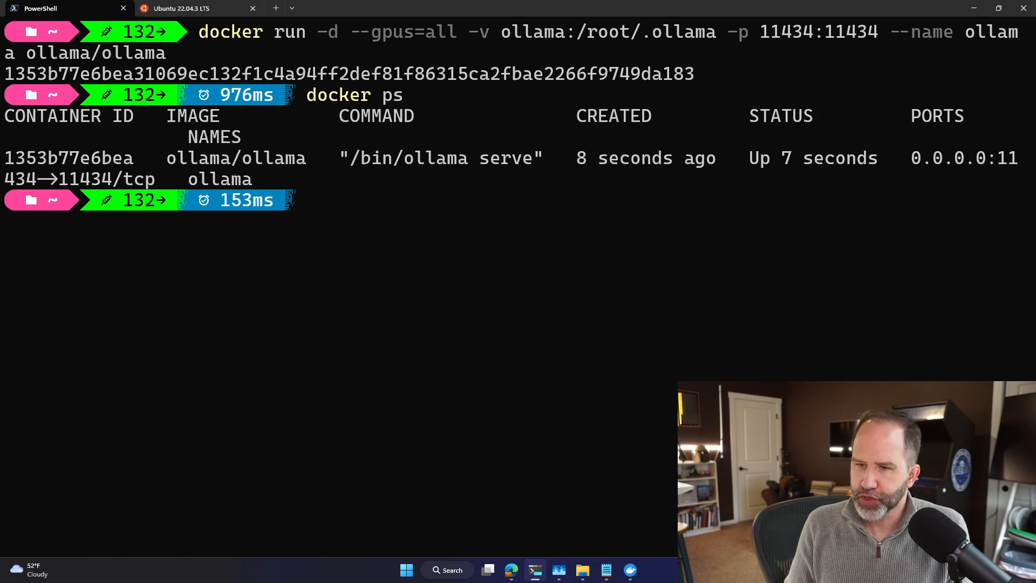
Run llama2 inside the container via docker exec, ask 'what's 2+2', then /bye
type("docker exec -it ollama ollama run llama2")
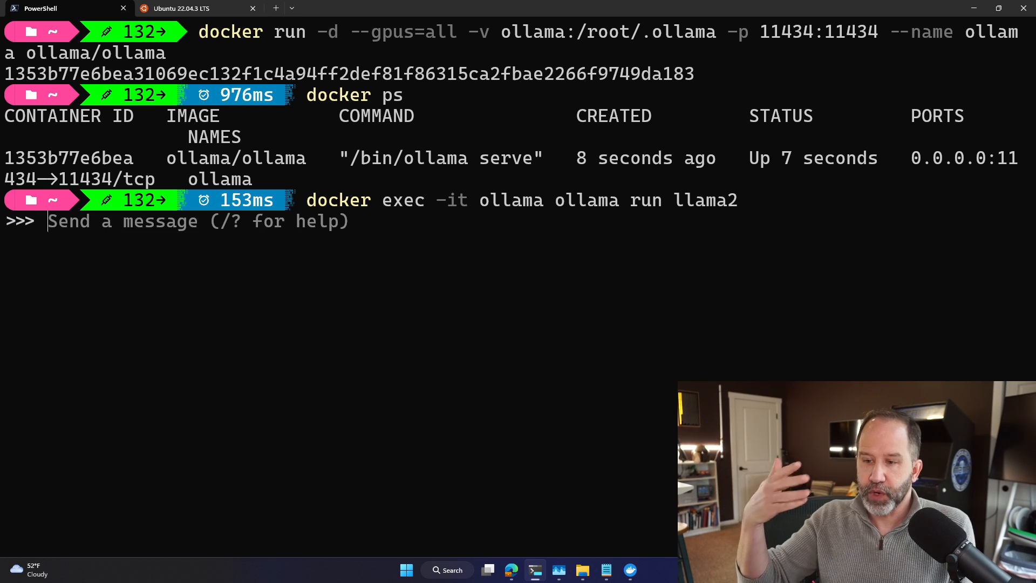
type("hey there")
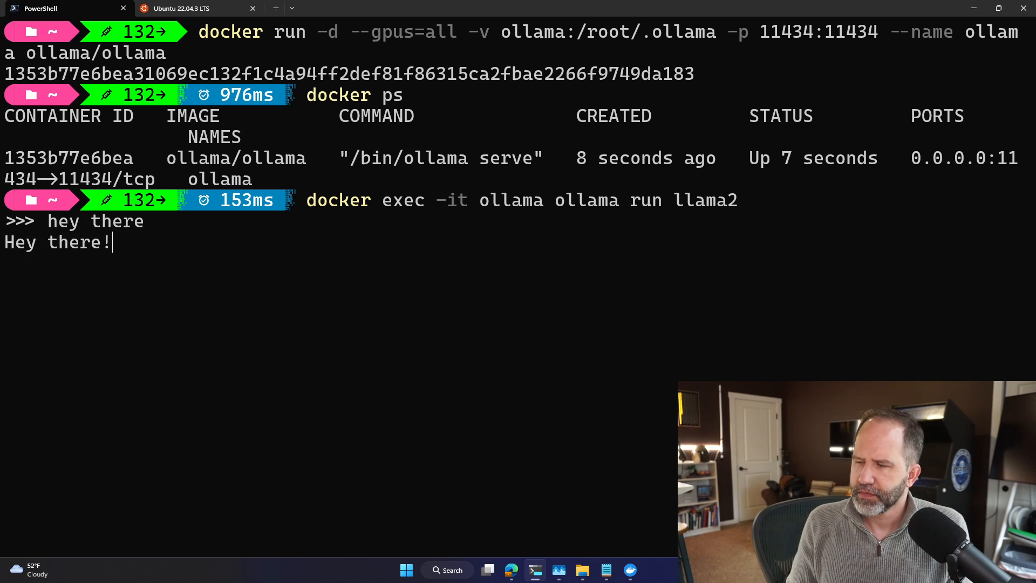
type("what's 2+2")
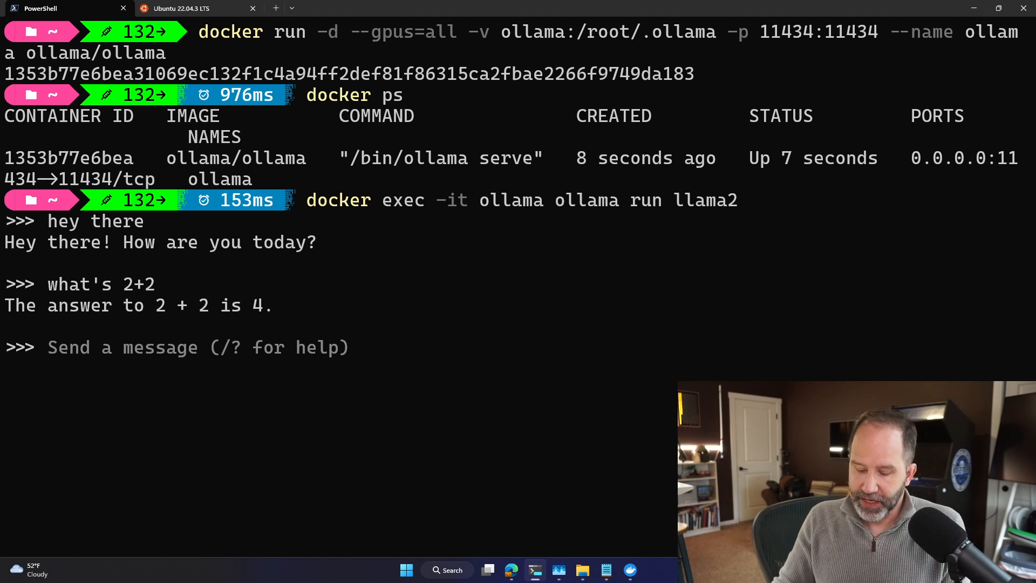
type("/byte")
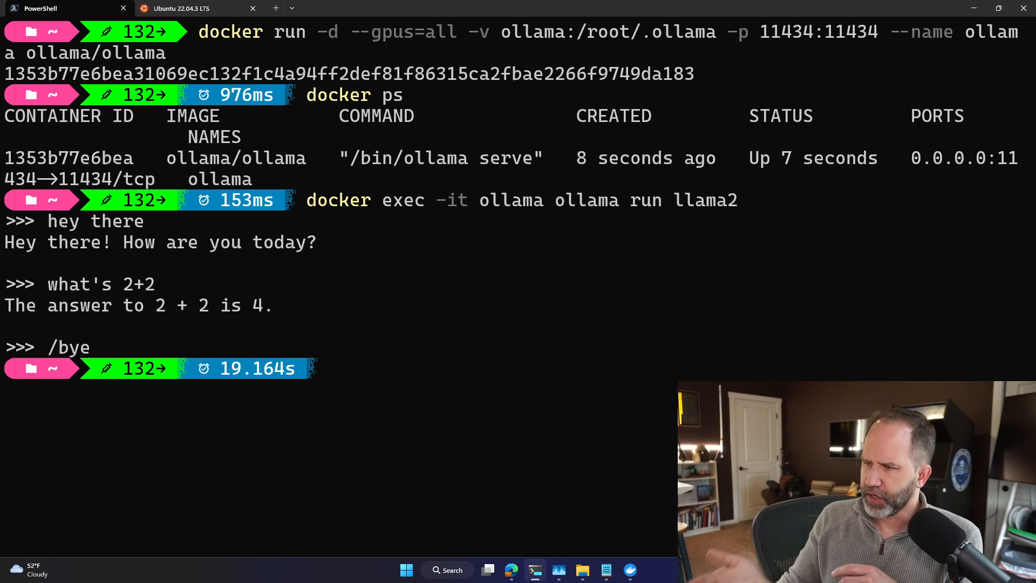
Check the RTX 3080 GPU load in Task Manager, then return to Edge
left_click(559, 570)
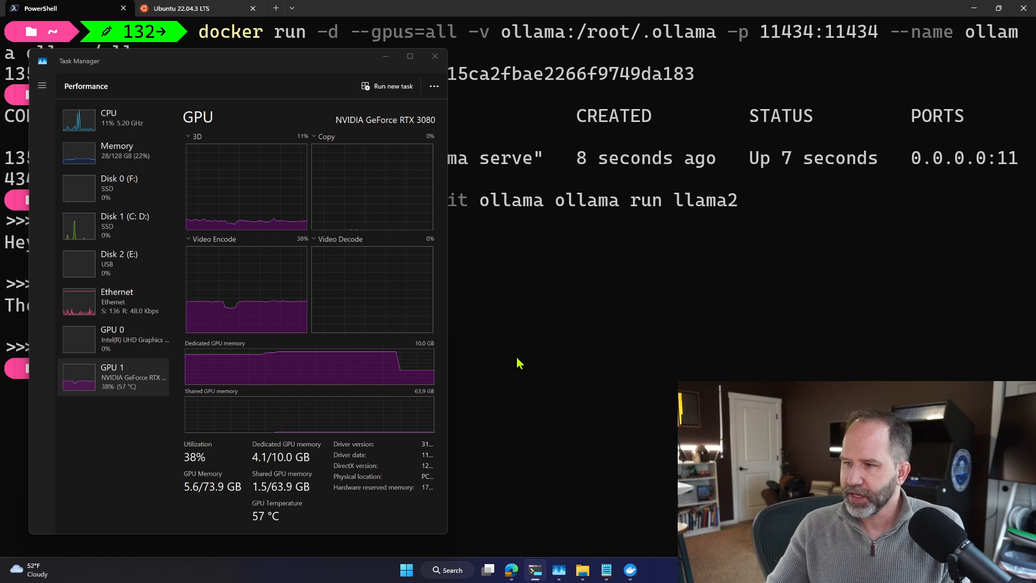
left_click(435, 55)
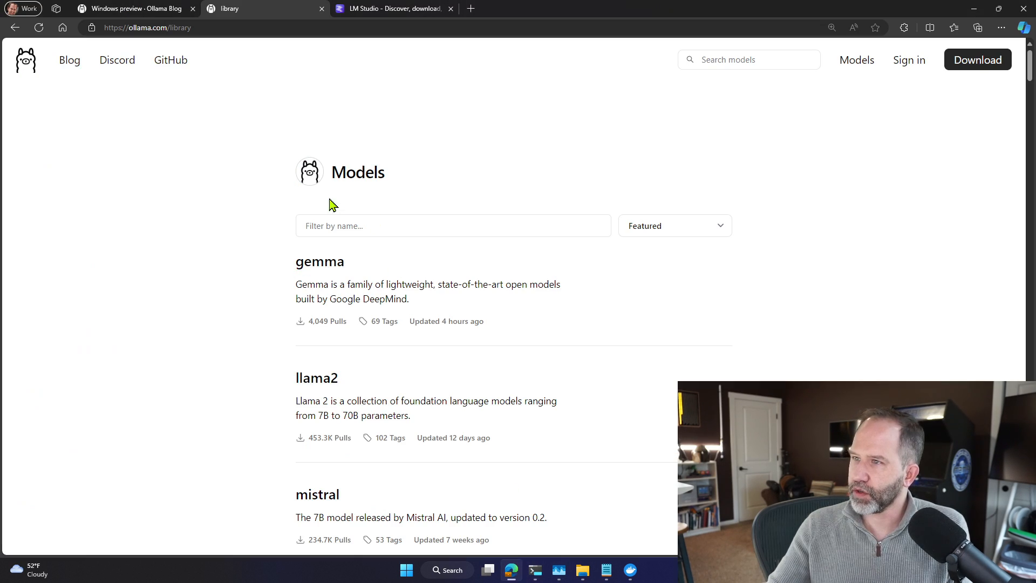
Go from the Ollama models library to its home page, then to the lmstudio.ai tab
left_click(26, 59)
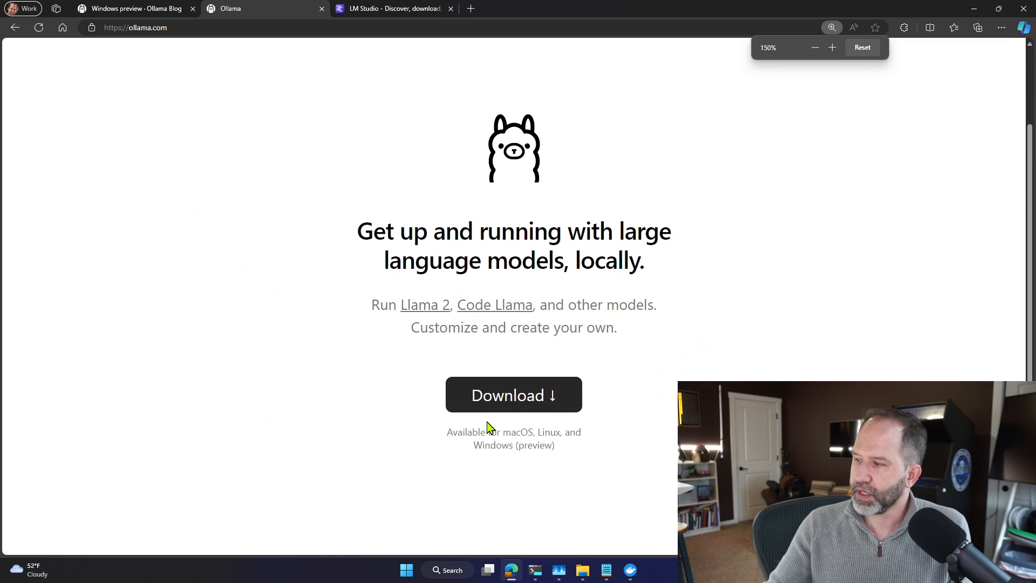
left_click(378, 46)
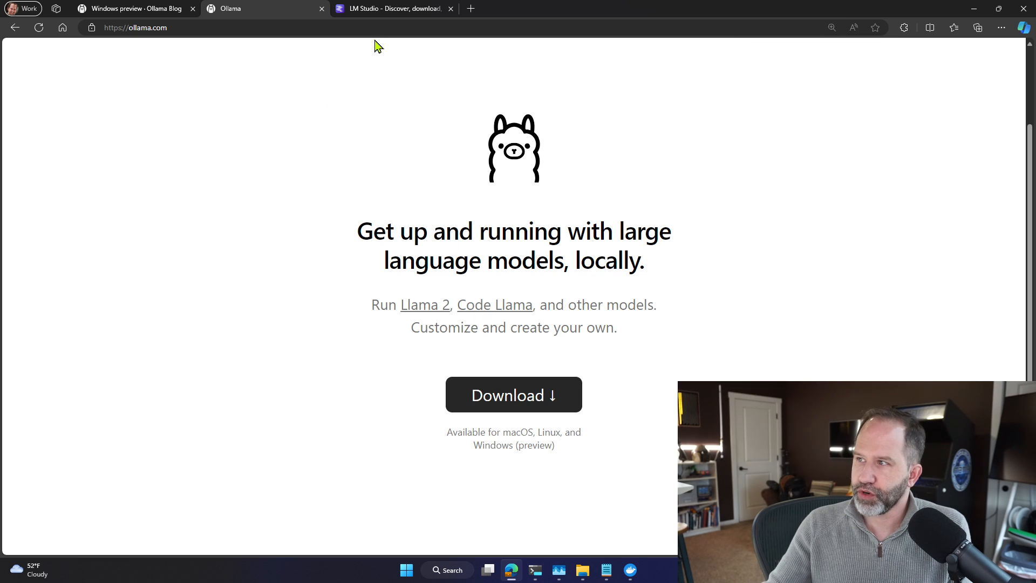
left_click(391, 8)
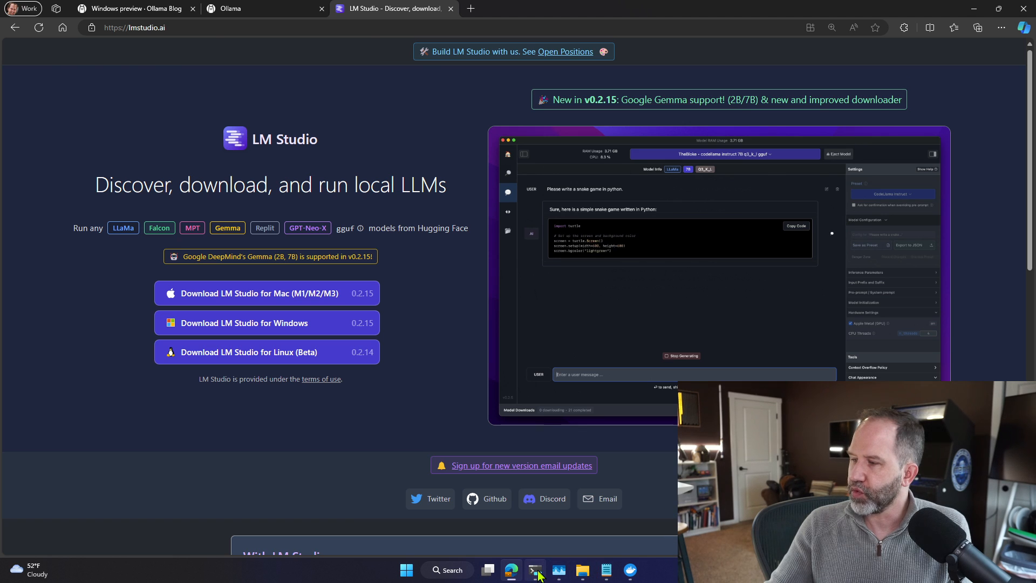
Back in PowerShell, cancel the recalled docker run command with Ctrl+C
left_click(535, 570)
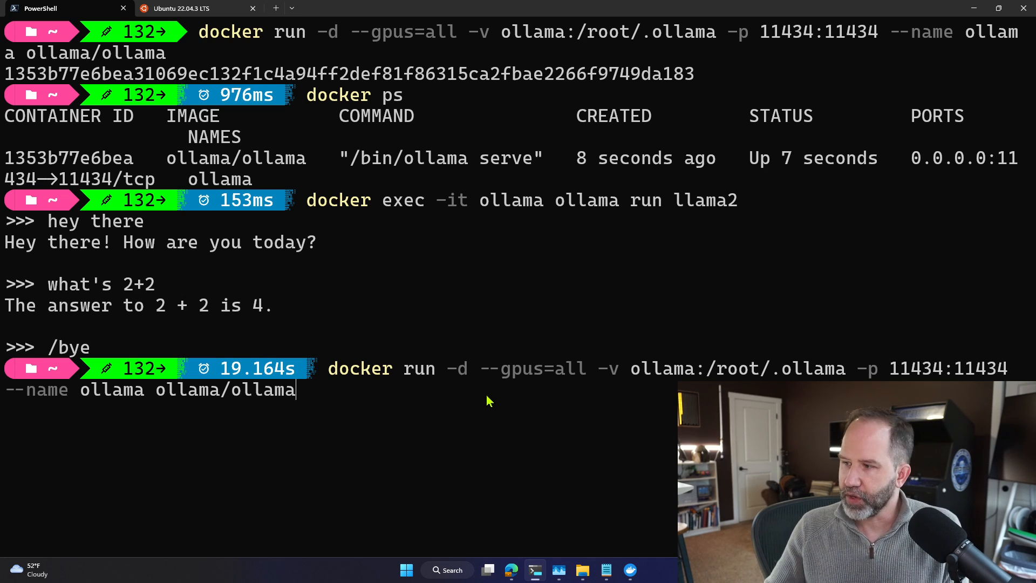
key("ctrl+c")
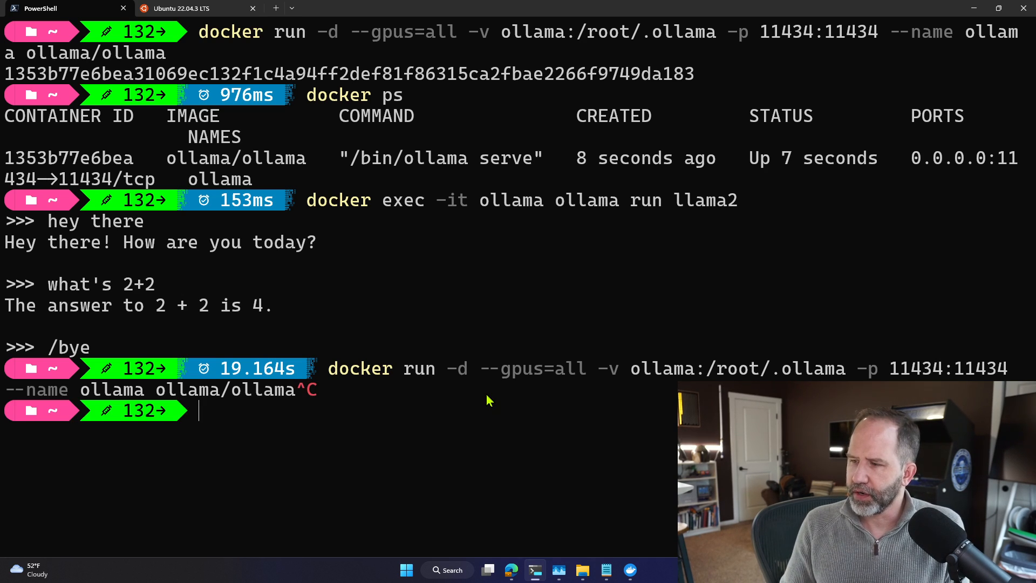